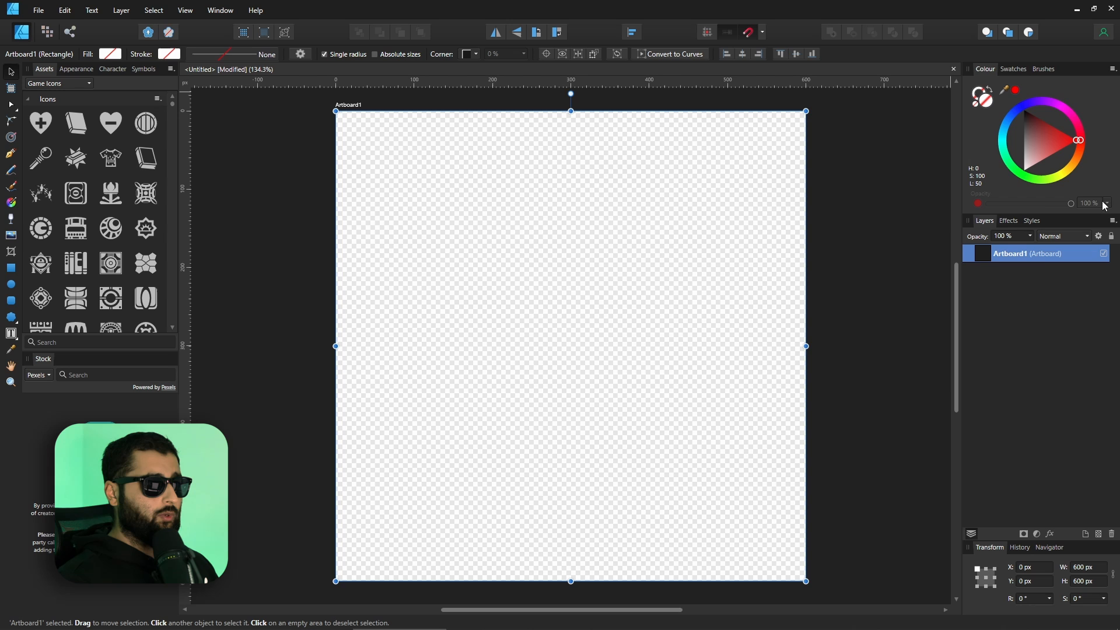
pyautogui.moveTo(995, 87)
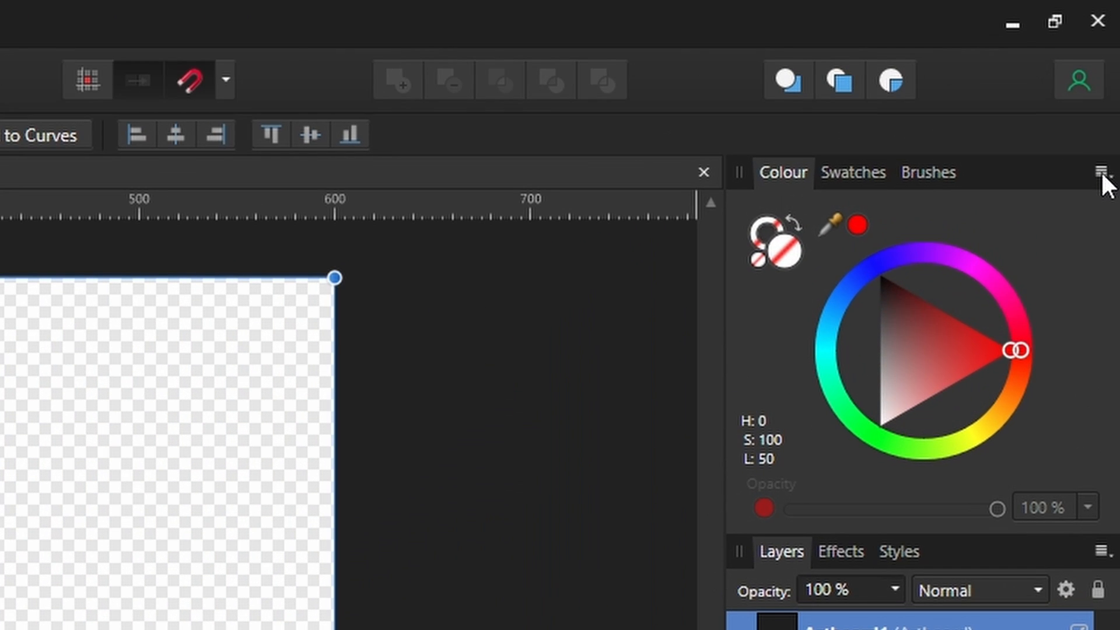
# Step: Try black, red, green, pink and pale grey fills on the wheel, settling on medium green
pyautogui.click(1103, 172)
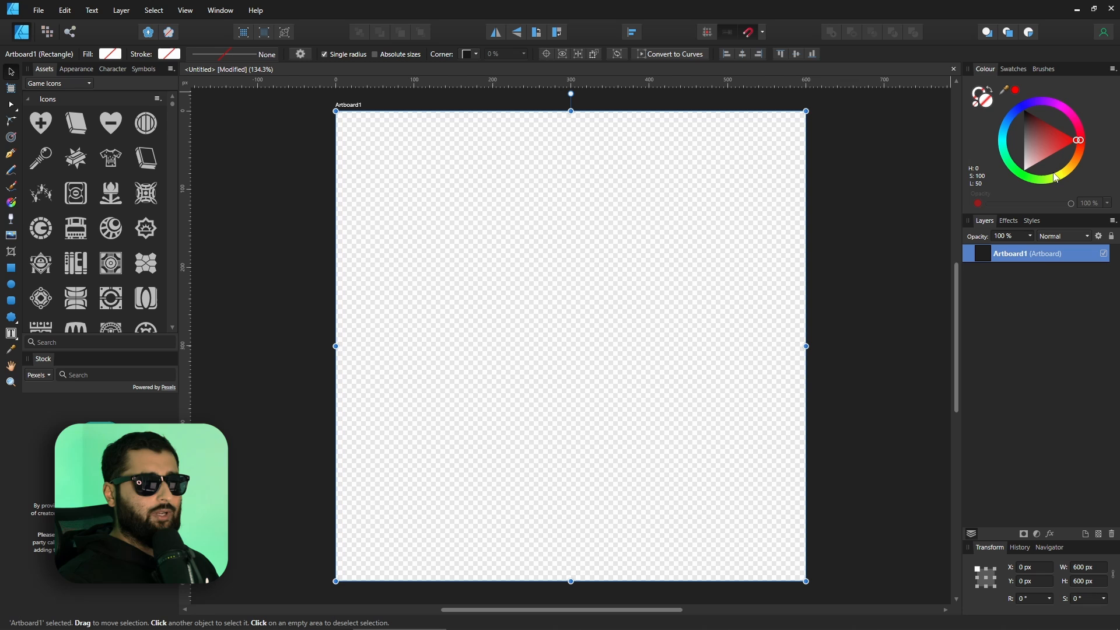
pyautogui.moveTo(1014, 185)
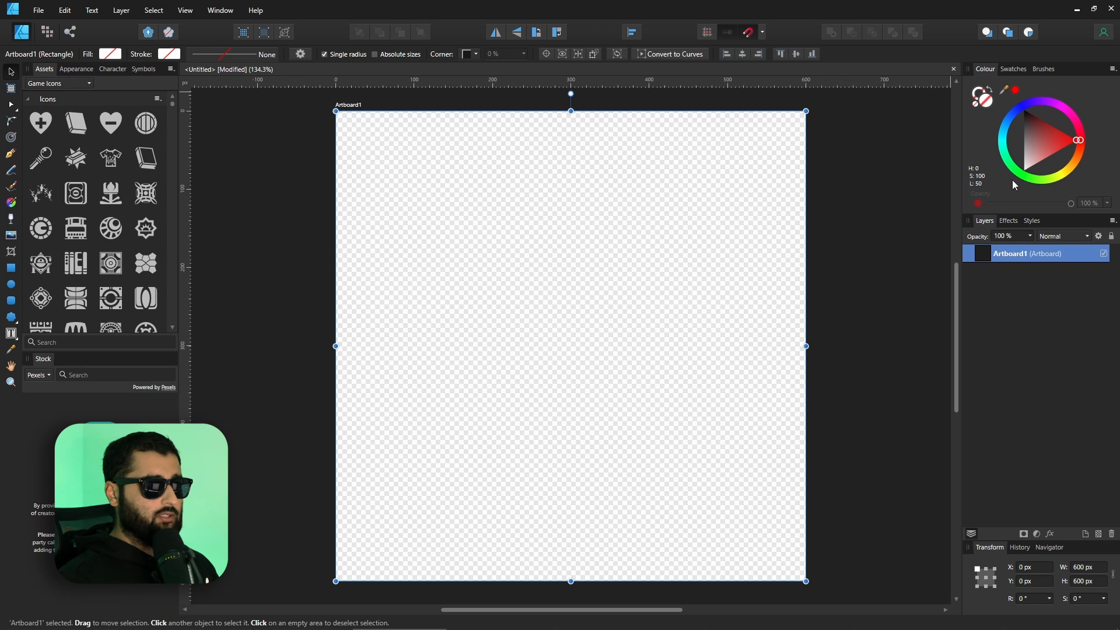
pyautogui.click(1023, 114)
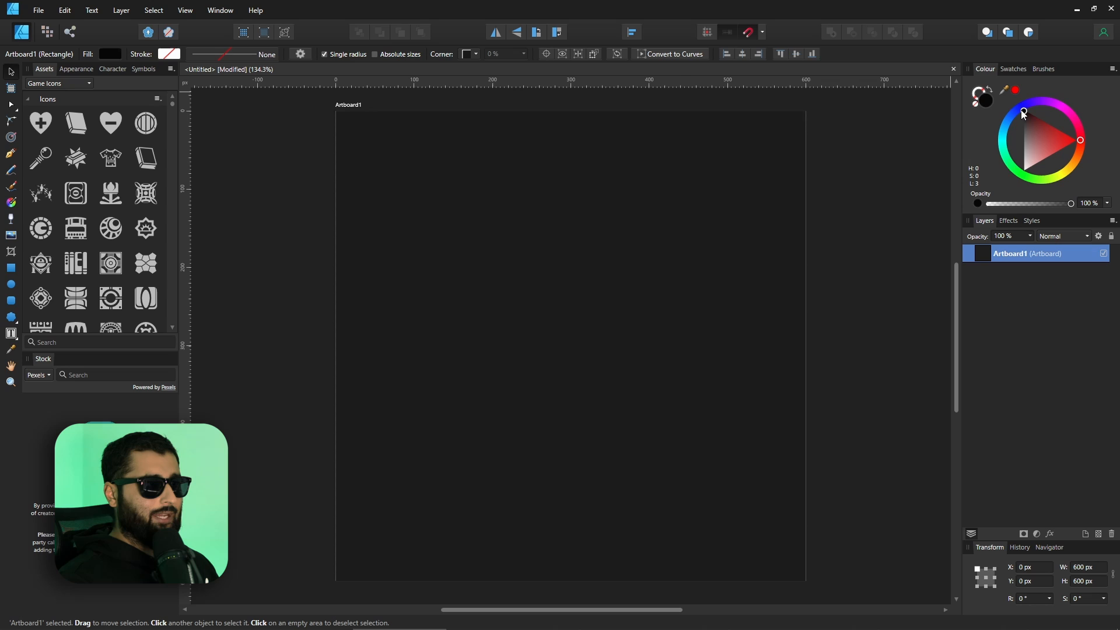
pyautogui.click(1024, 120)
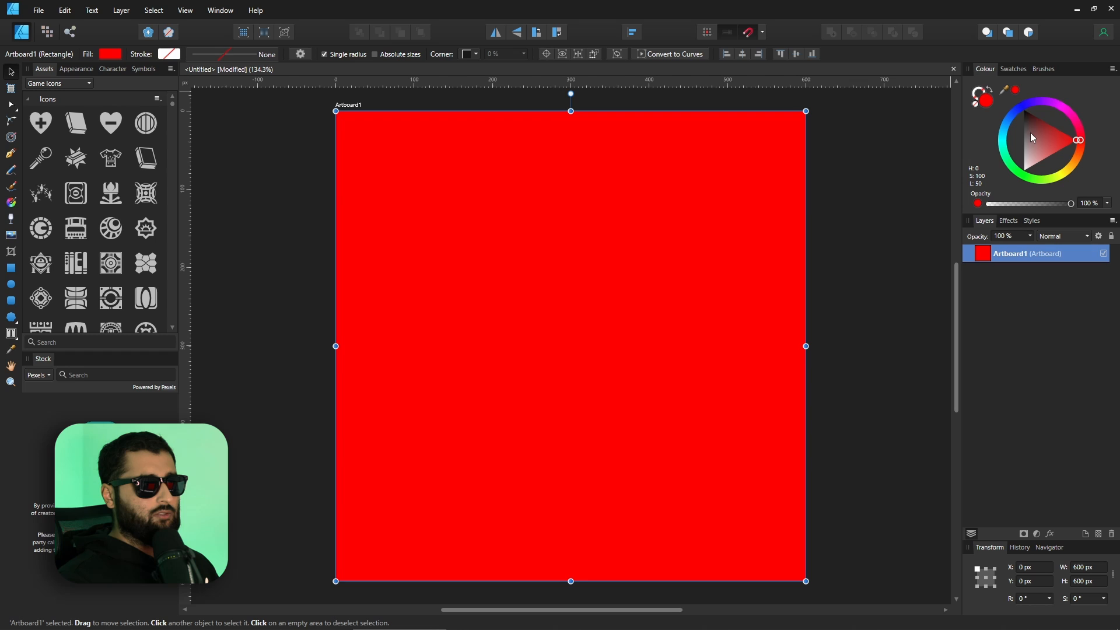
pyautogui.click(1038, 175)
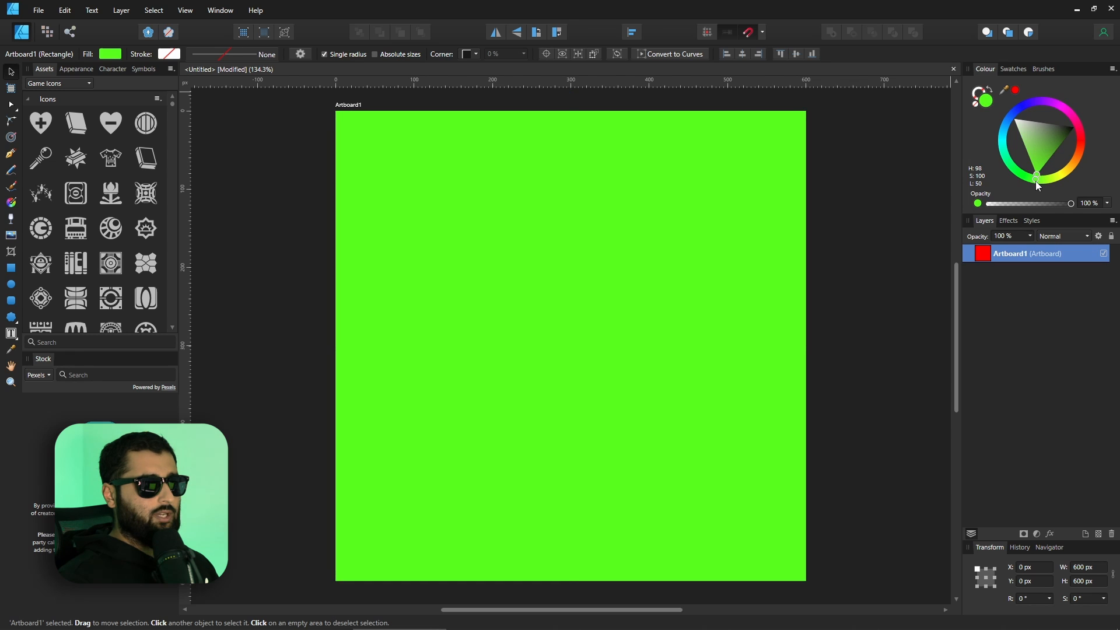
pyautogui.click(1079, 132)
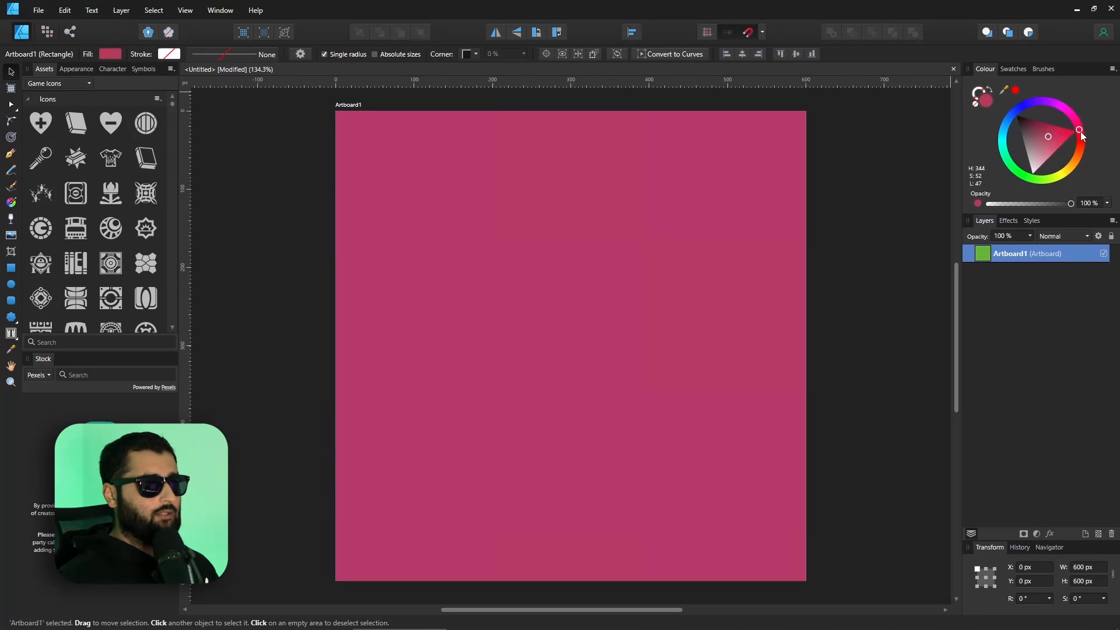
pyautogui.click(1027, 163)
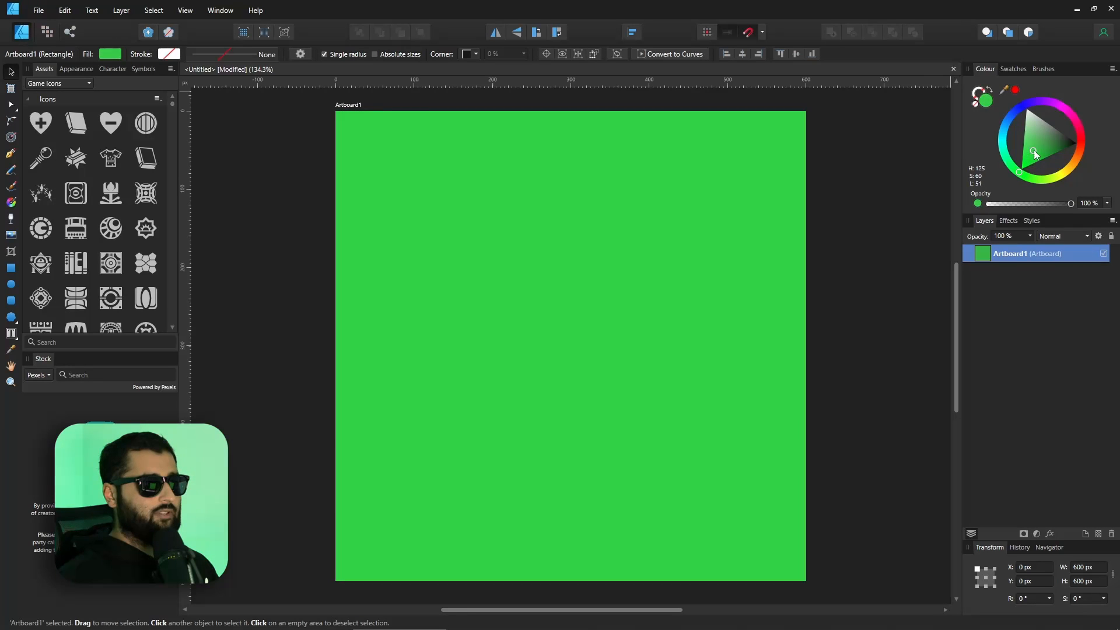
pyautogui.moveTo(1034, 155); pyautogui.dragTo(1051, 127)
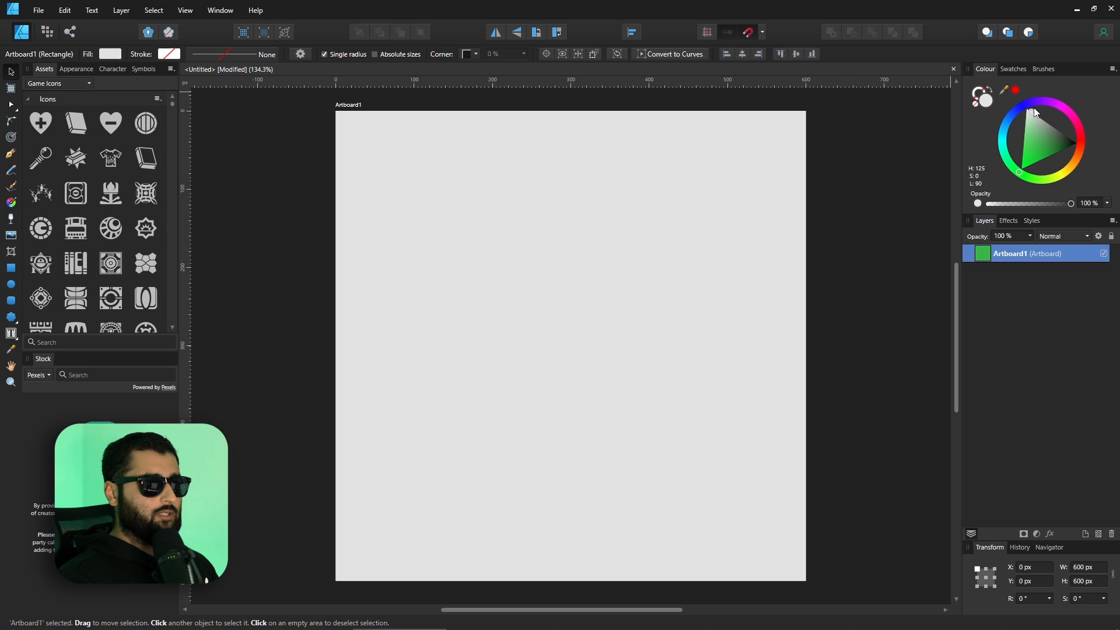
pyautogui.click(1040, 144)
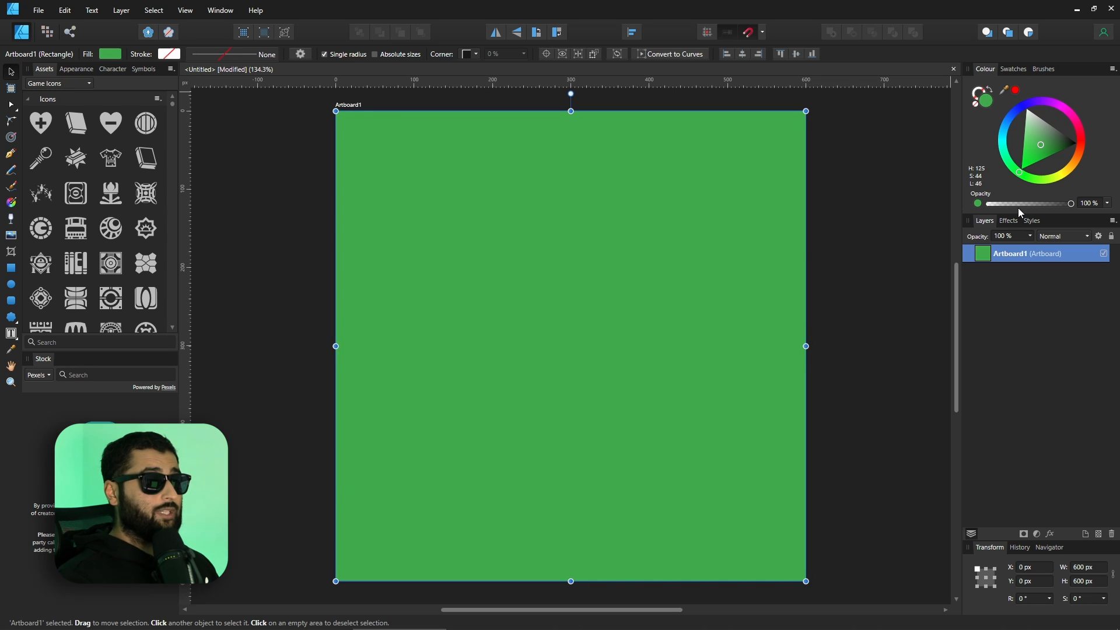
pyautogui.moveTo(1005, 134)
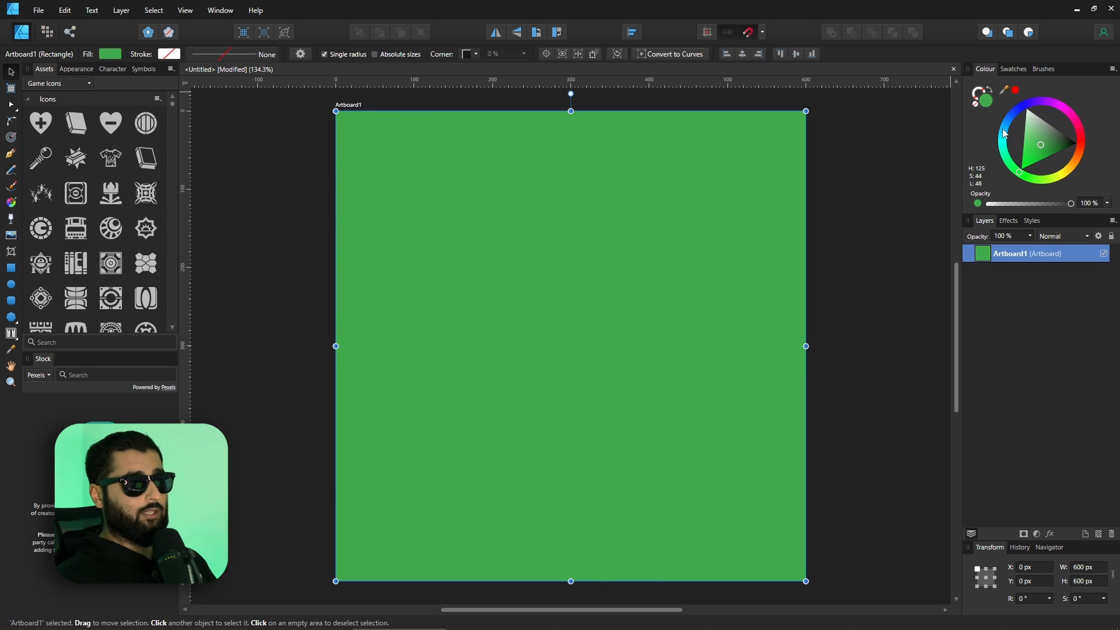
# Step: Try muted blue, purple, reddish brown and green on the wheel, ending on soft light blue
pyautogui.click(1043, 140)
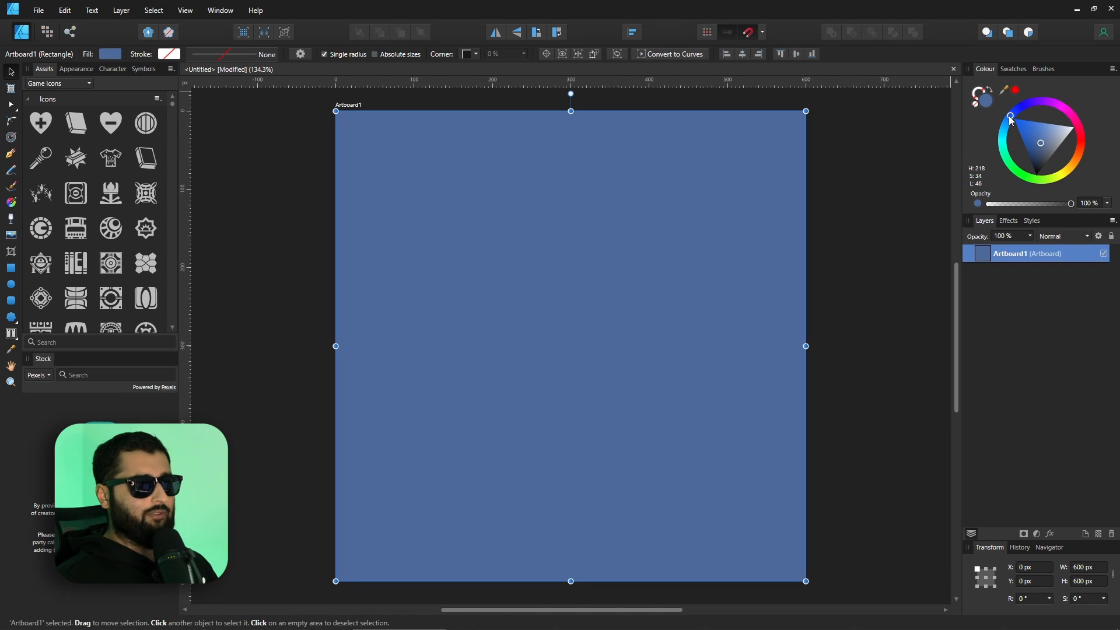
pyautogui.click(1040, 102)
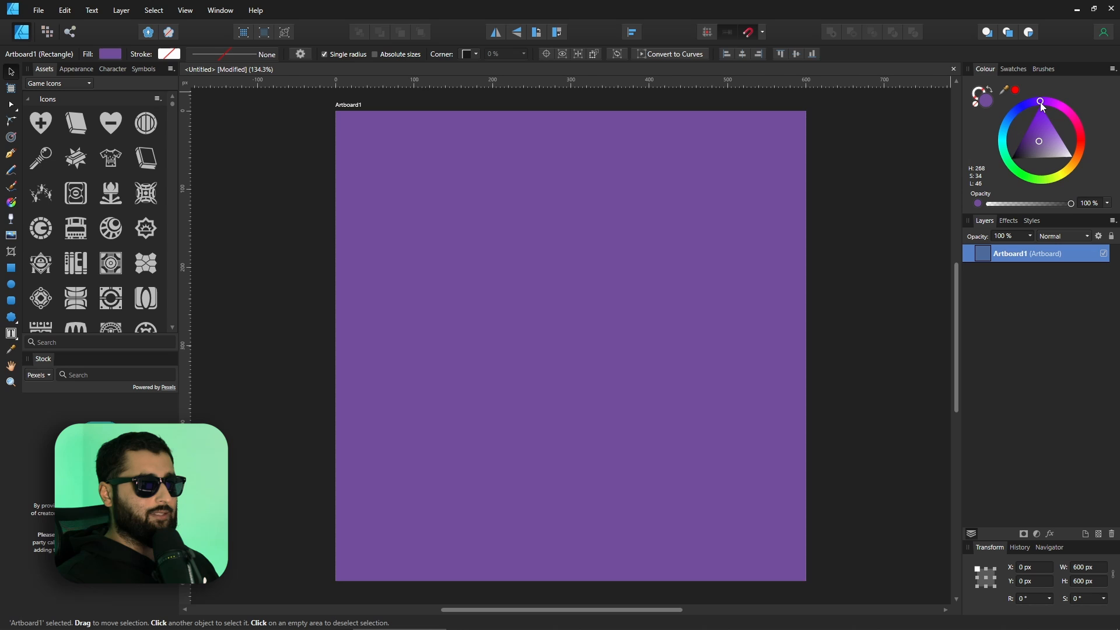
pyautogui.click(1080, 148)
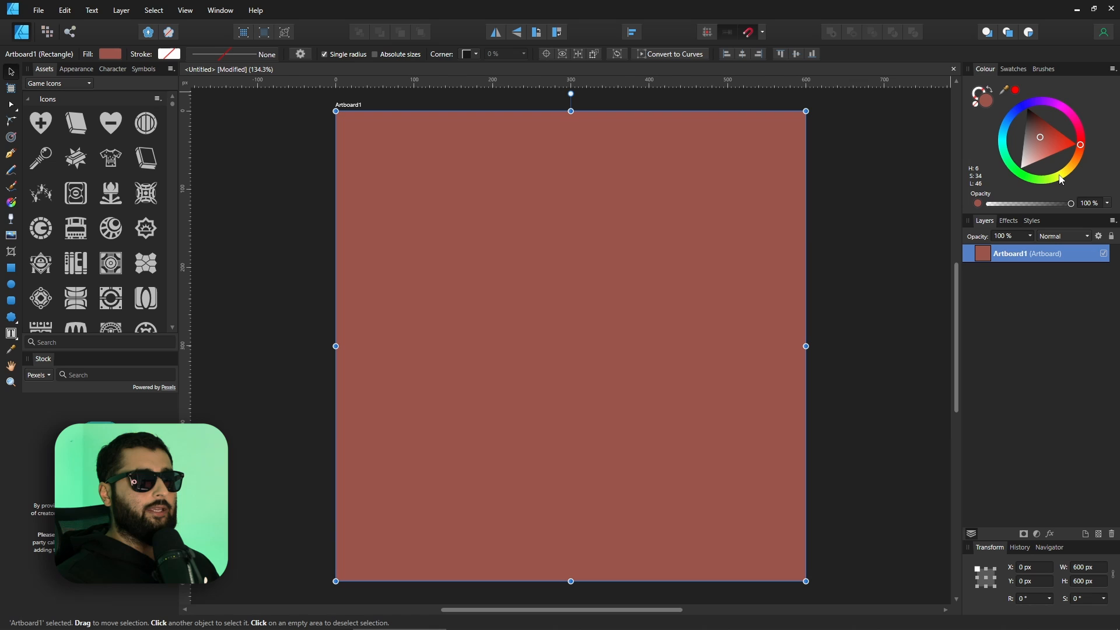
pyautogui.click(1024, 176)
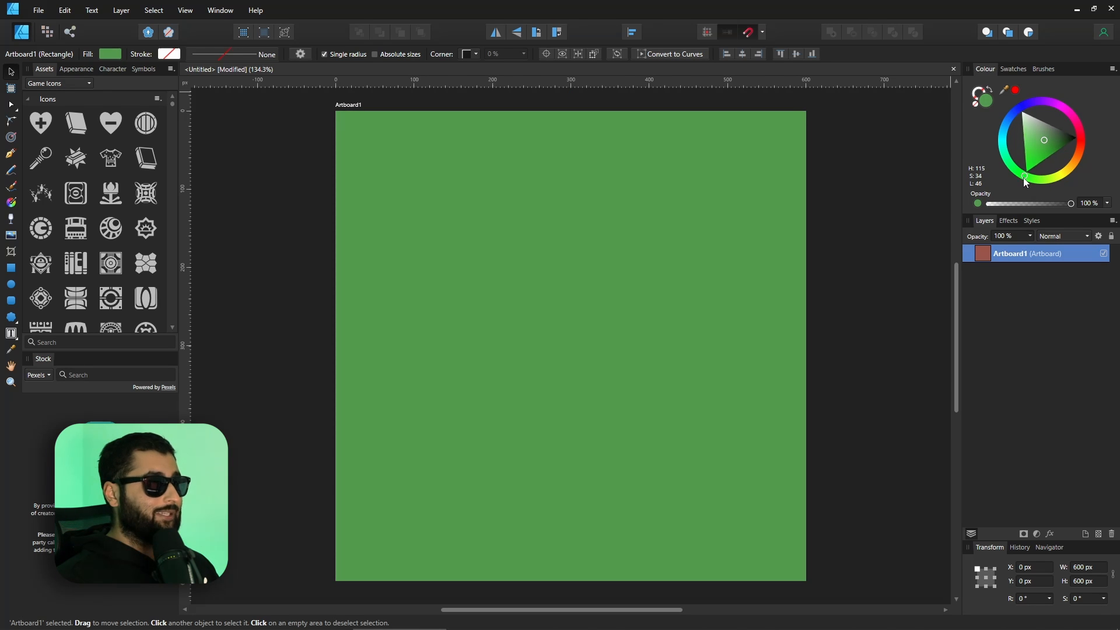
pyautogui.click(1045, 140)
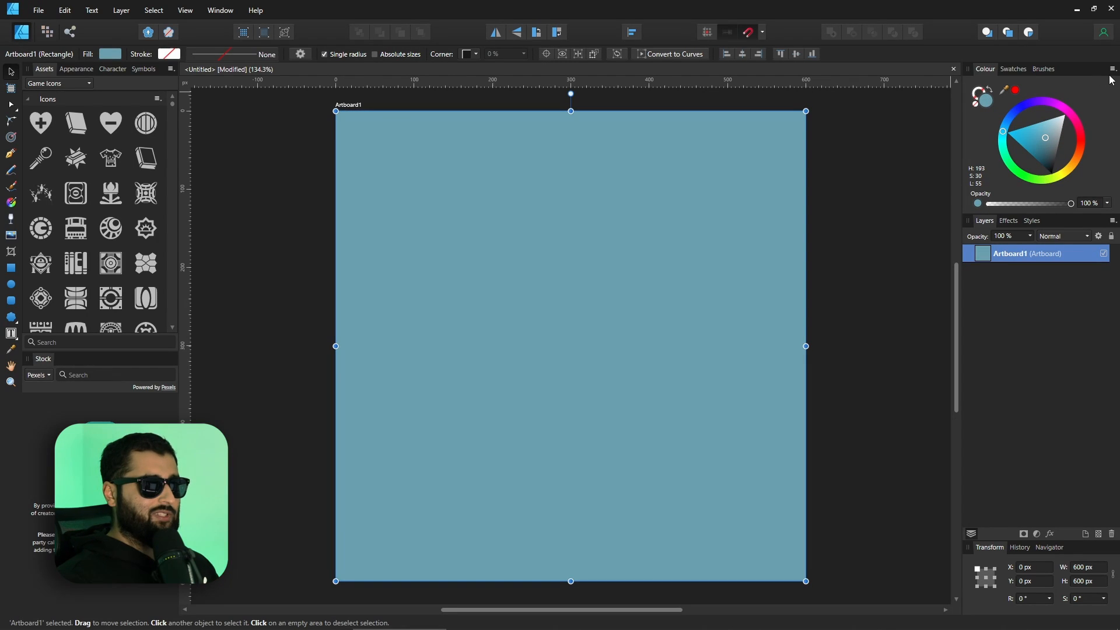
# Step: Show RGB Hex values and pick turquoise, sky blue, then periwinkle #6D8AFF from the spectrum
pyautogui.click(1112, 69)
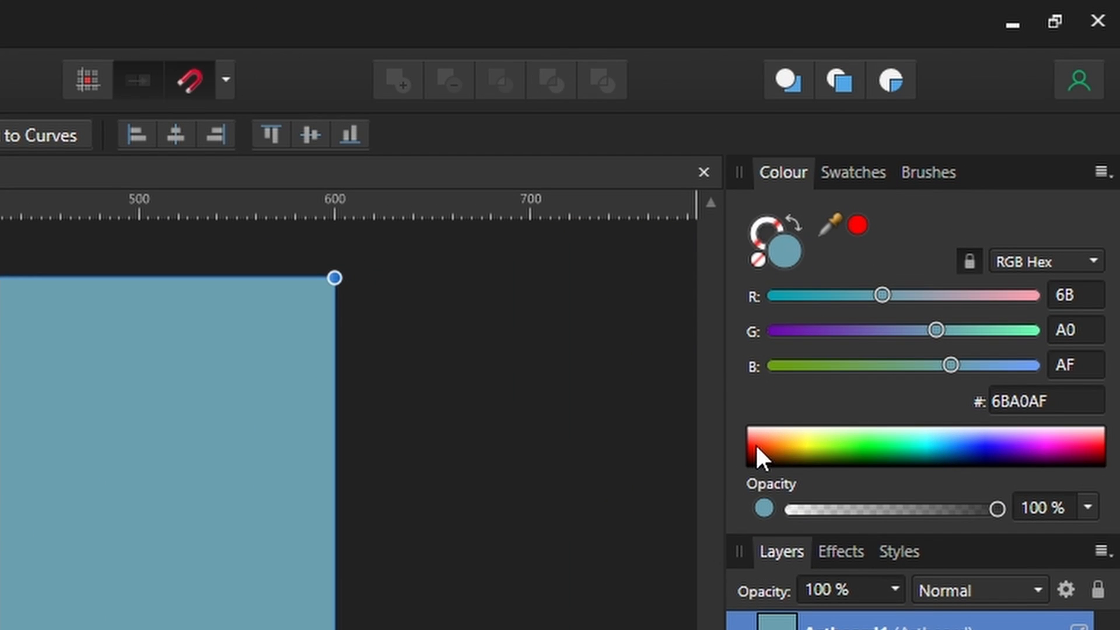
pyautogui.moveTo(792, 470)
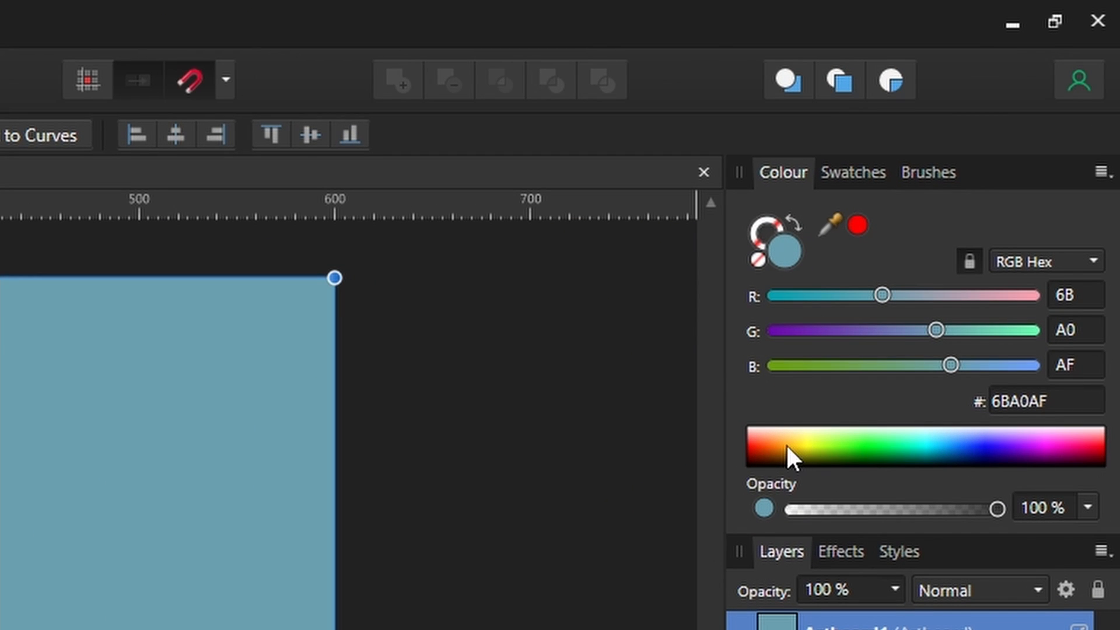
pyautogui.click(916, 453)
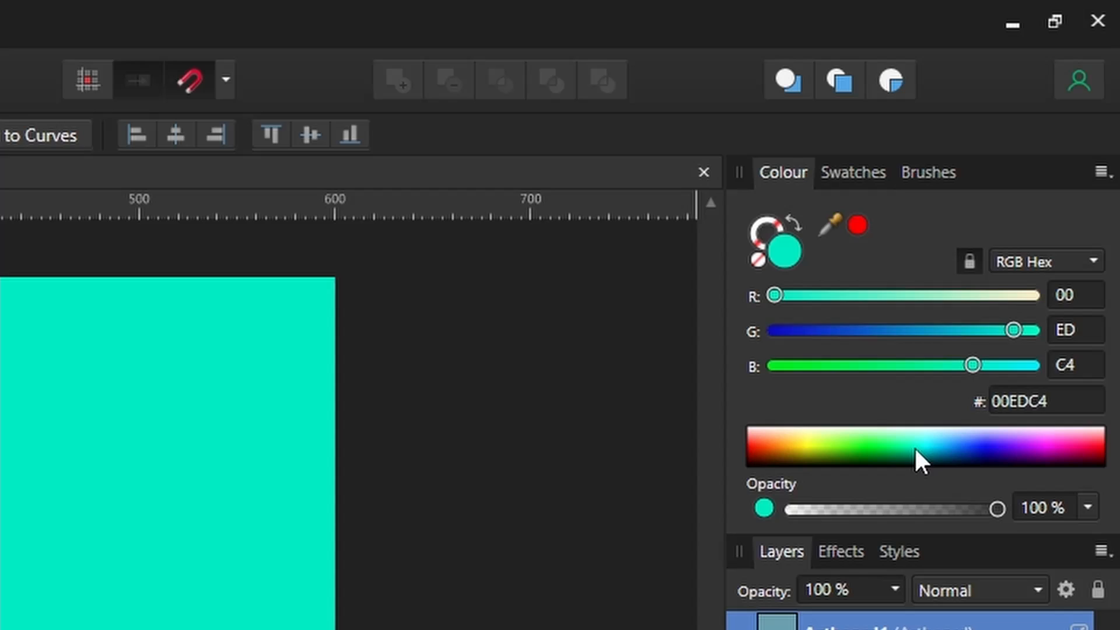
pyautogui.click(957, 452)
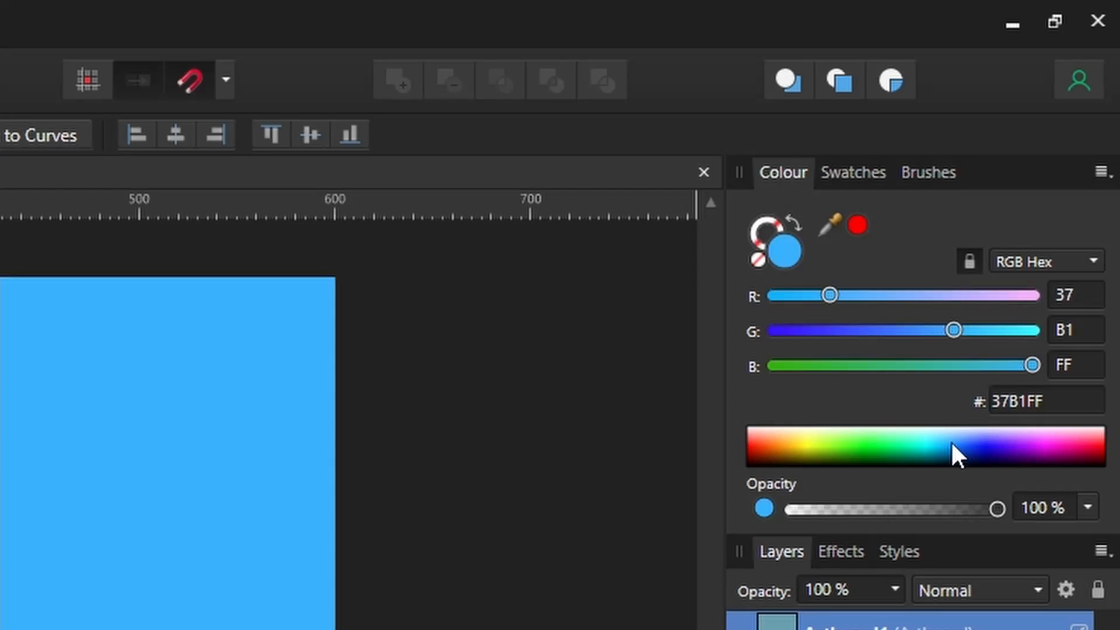
pyautogui.click(980, 446)
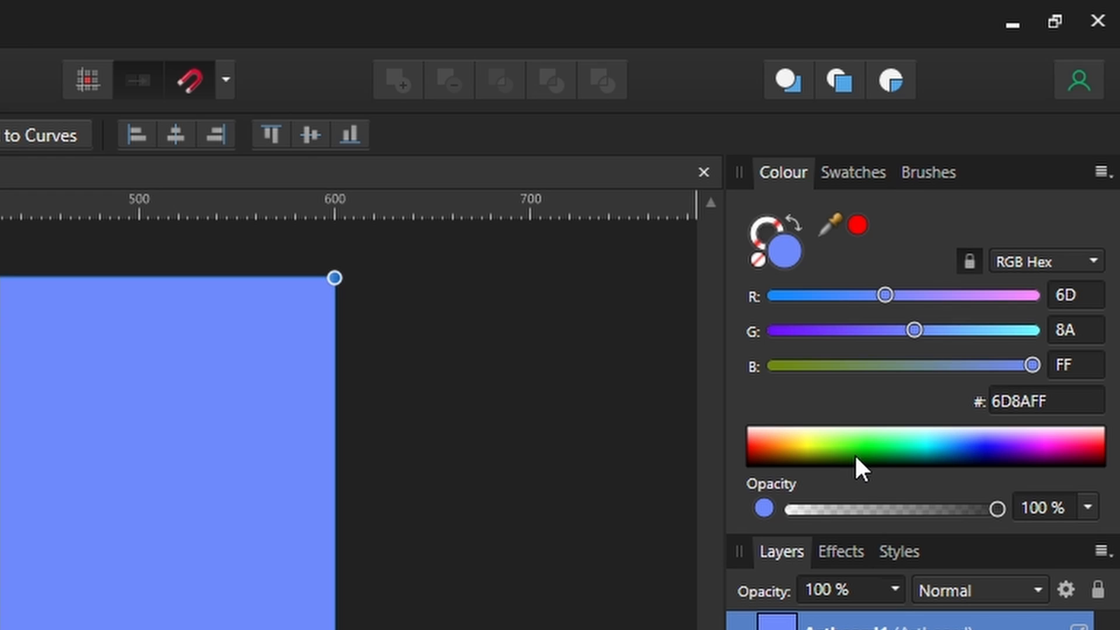
pyautogui.moveTo(812, 466)
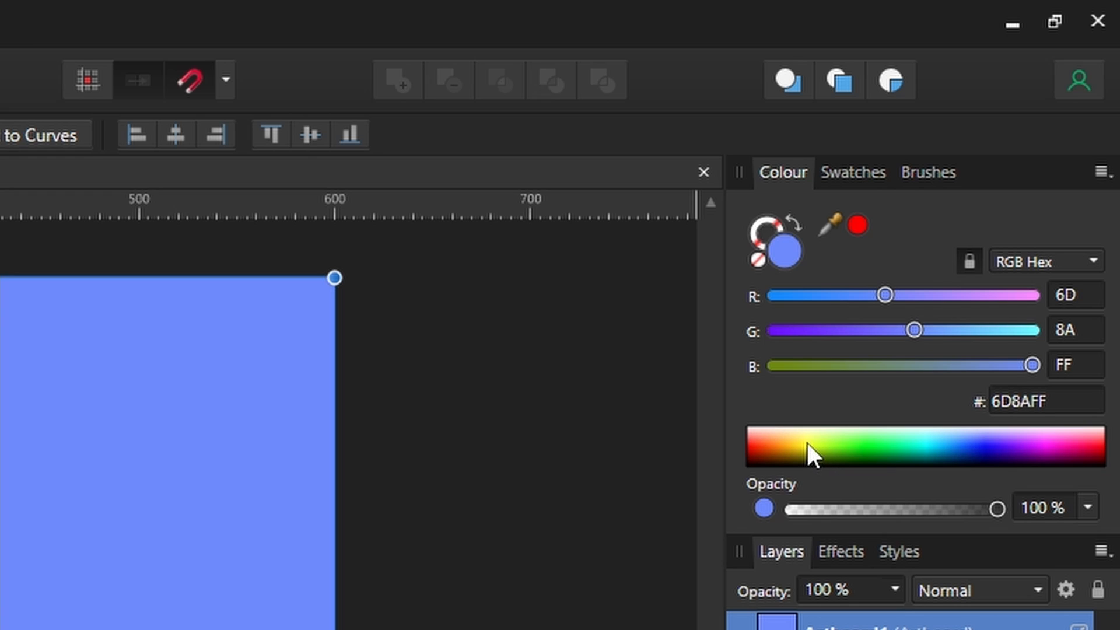
pyautogui.moveTo(861, 495)
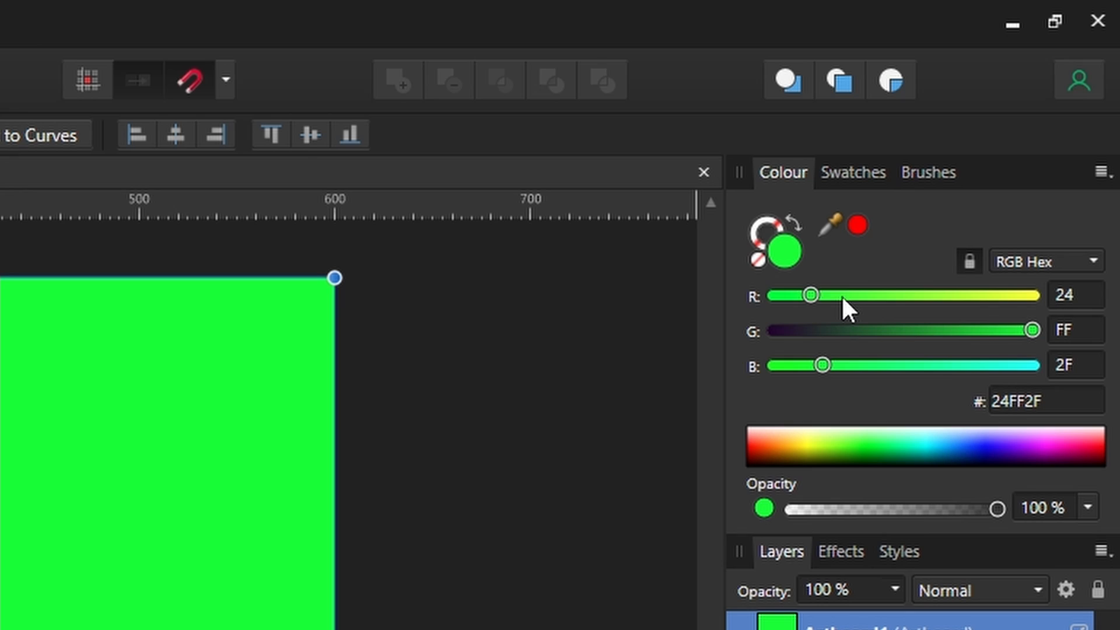
pyautogui.moveTo(753, 392)
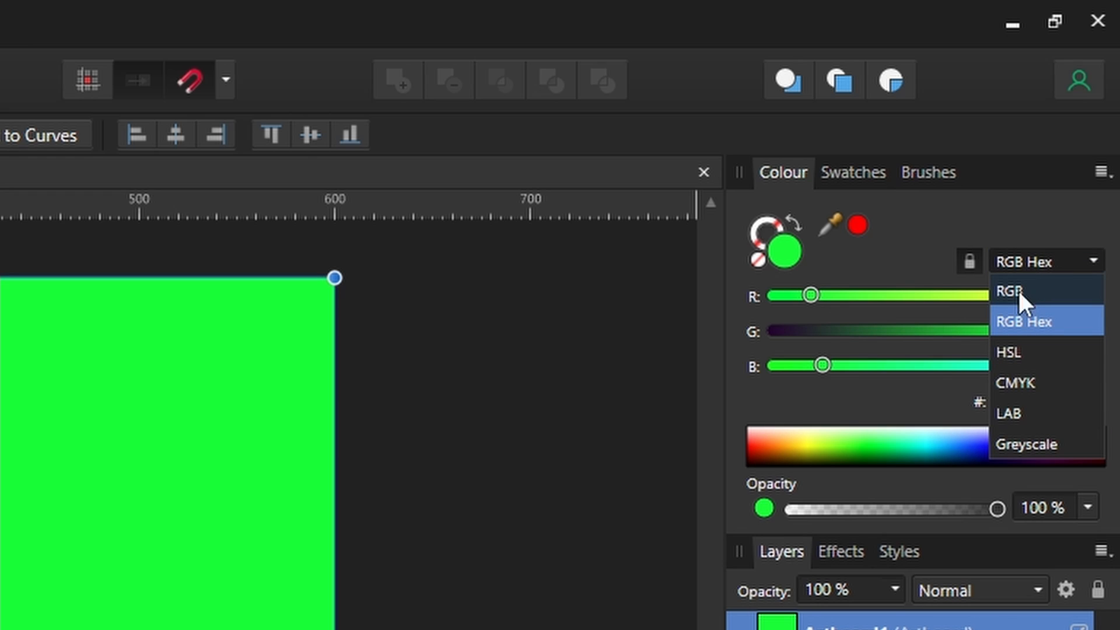
# Step: Switch the colour readout to HSL, then change the model to RGB Hex
pyautogui.click(1010, 352)
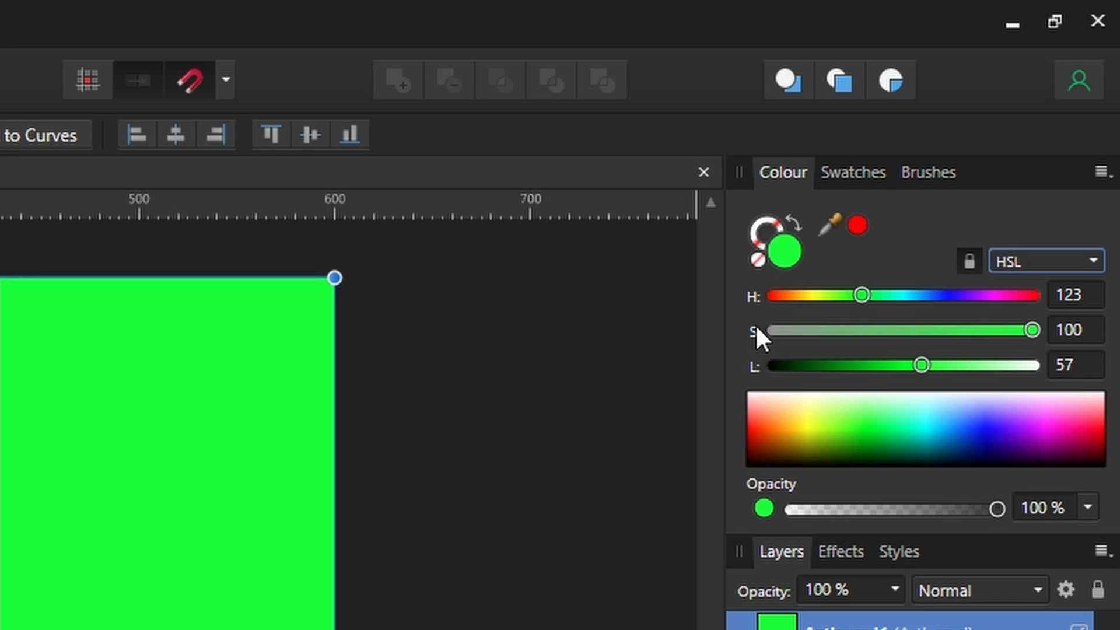
pyautogui.moveTo(777, 353)
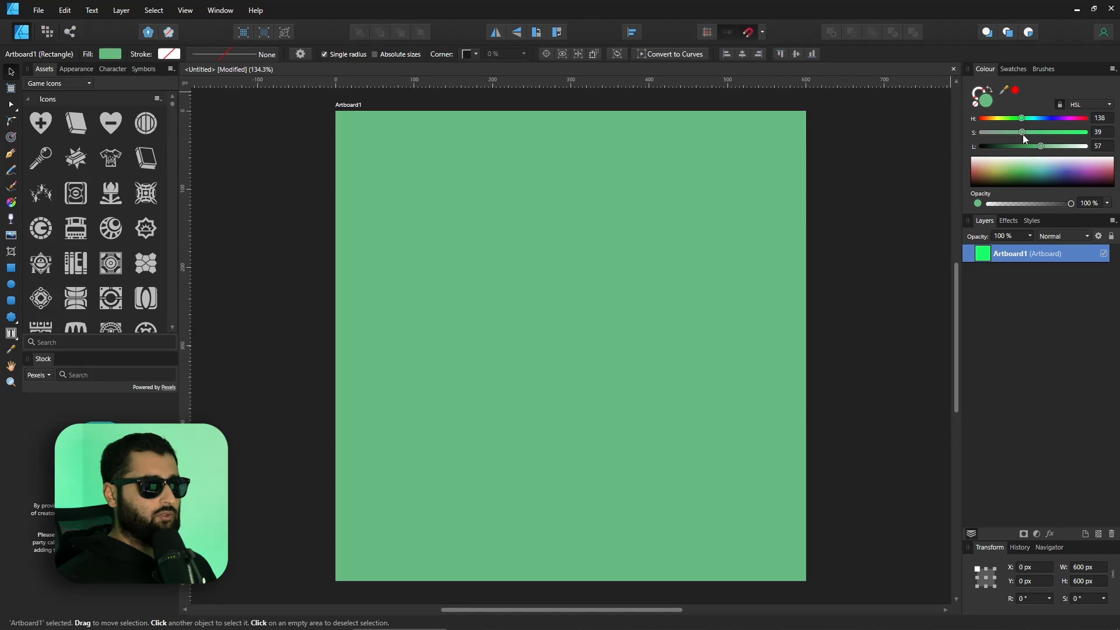
pyautogui.click(1108, 104)
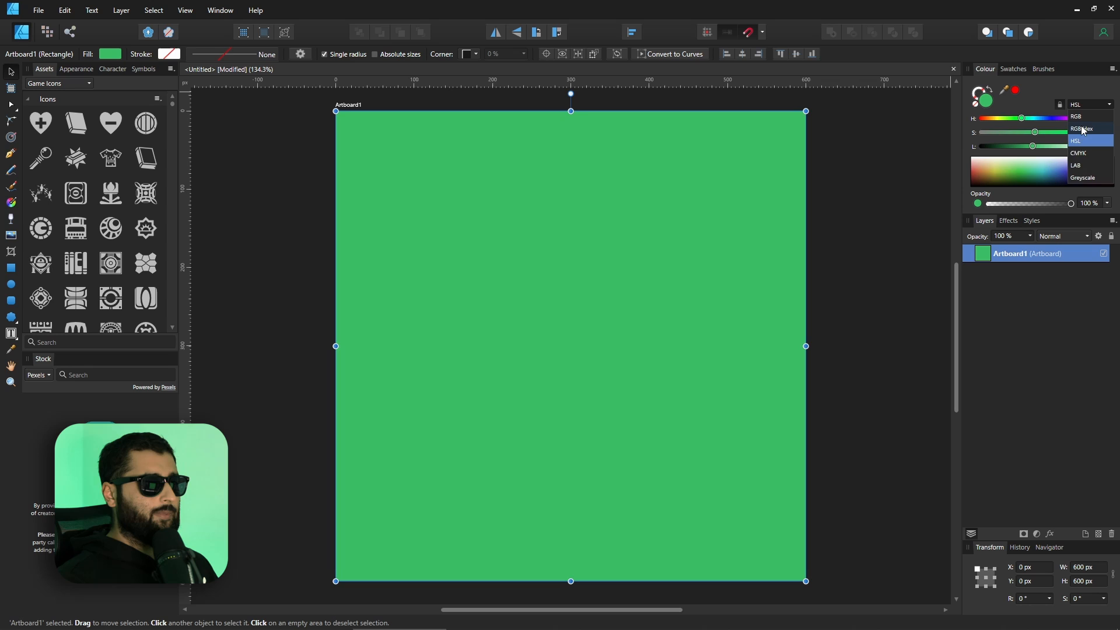
pyautogui.click(1077, 129)
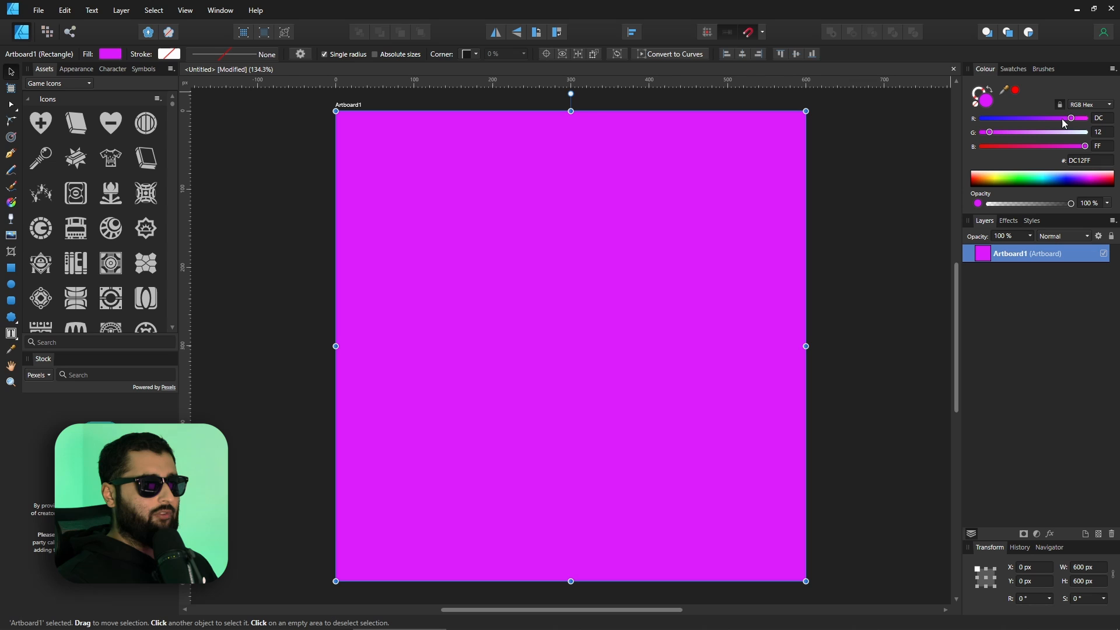
# Step: Drag the R, G and B sliders through violet, olive and brown to lavender #9899FF
pyautogui.moveTo(1070, 118); pyautogui.dragTo(1064, 118)
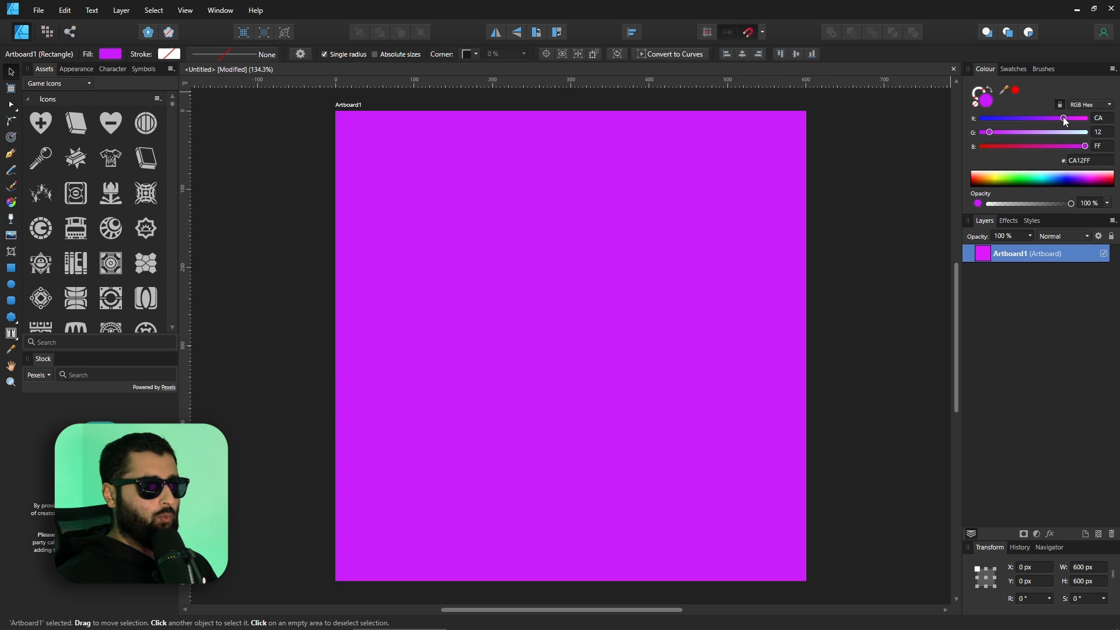
pyautogui.moveTo(1063, 119); pyautogui.dragTo(1031, 119)
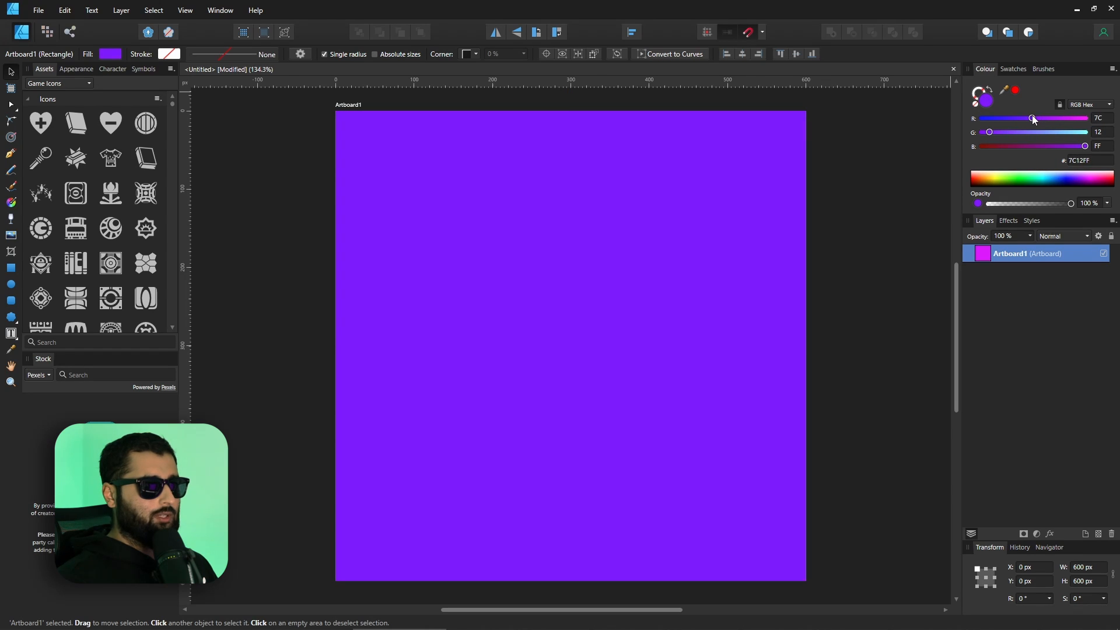
pyautogui.moveTo(990, 133); pyautogui.dragTo(1040, 133)
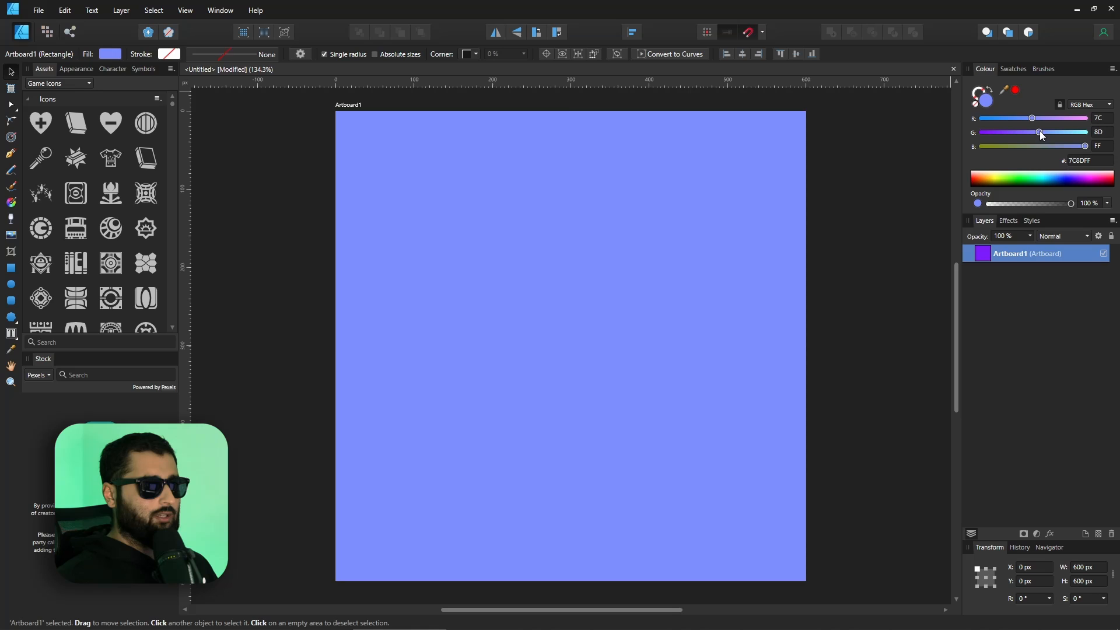
pyautogui.moveTo(1085, 146); pyautogui.dragTo(1025, 146)
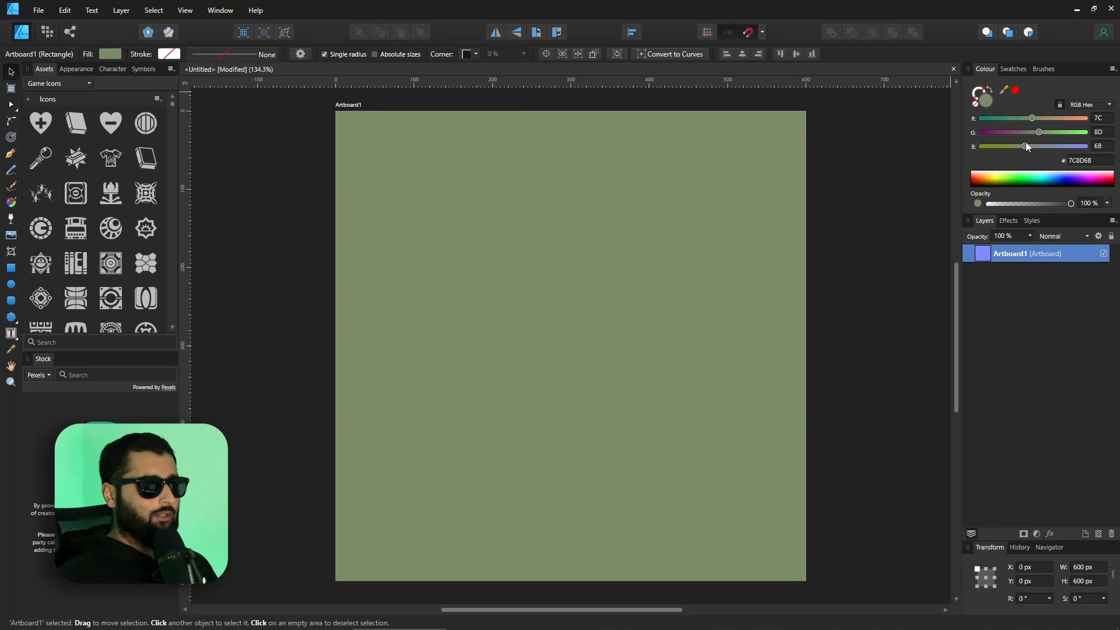
pyautogui.moveTo(1024, 147); pyautogui.dragTo(1020, 147)
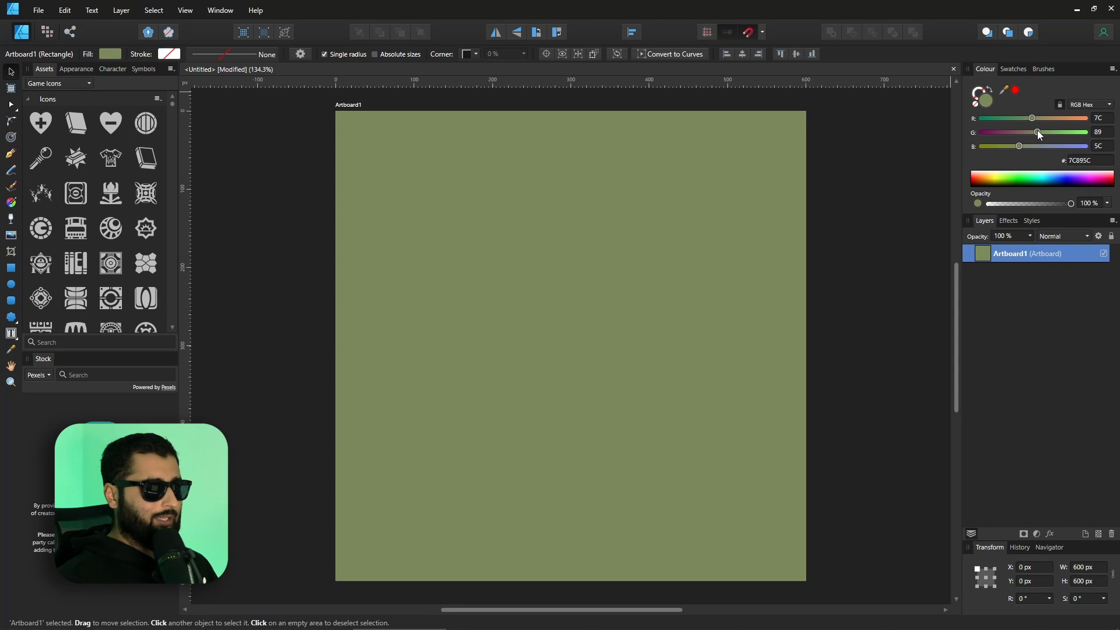
pyautogui.moveTo(1038, 118); pyautogui.dragTo(1034, 118)
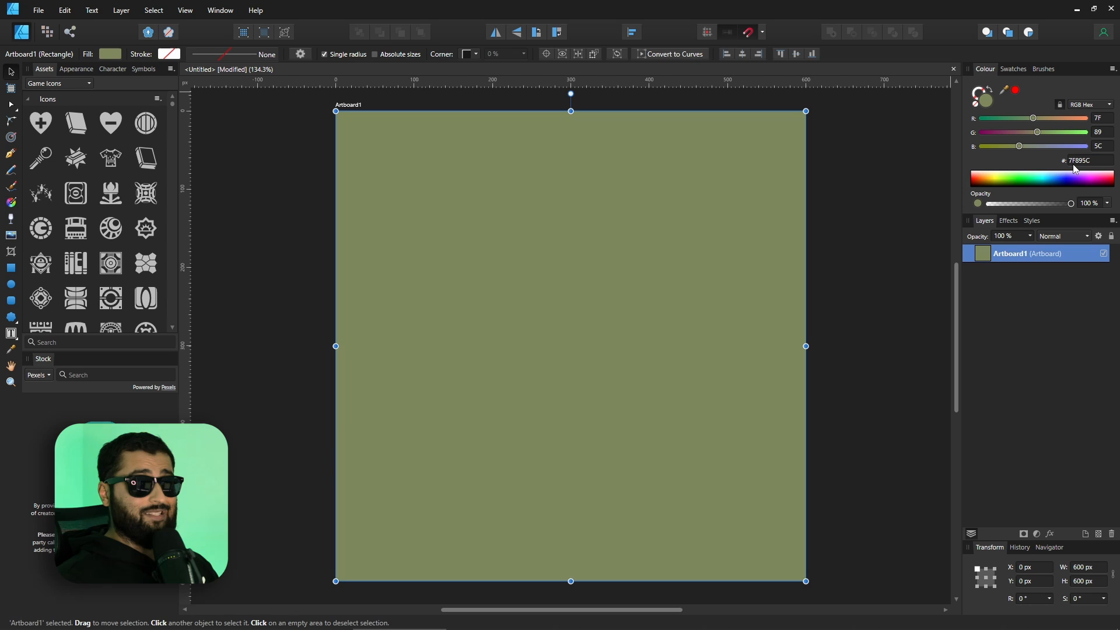
pyautogui.moveTo(1037, 132); pyautogui.dragTo(1022, 131)
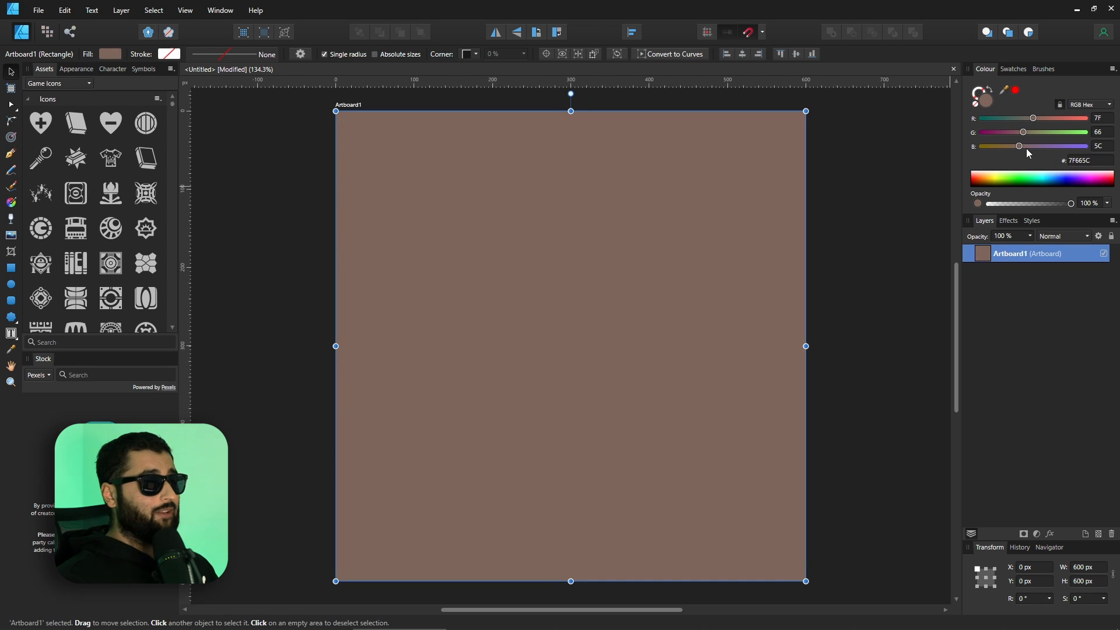
pyautogui.moveTo(1037, 158)
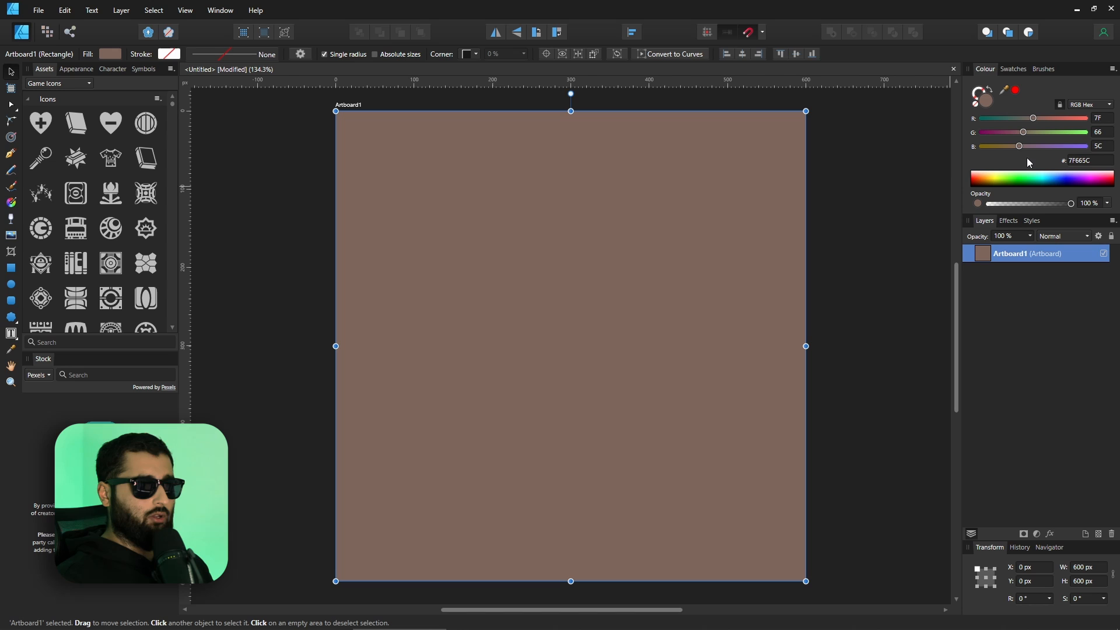
pyautogui.moveTo(1032, 181)
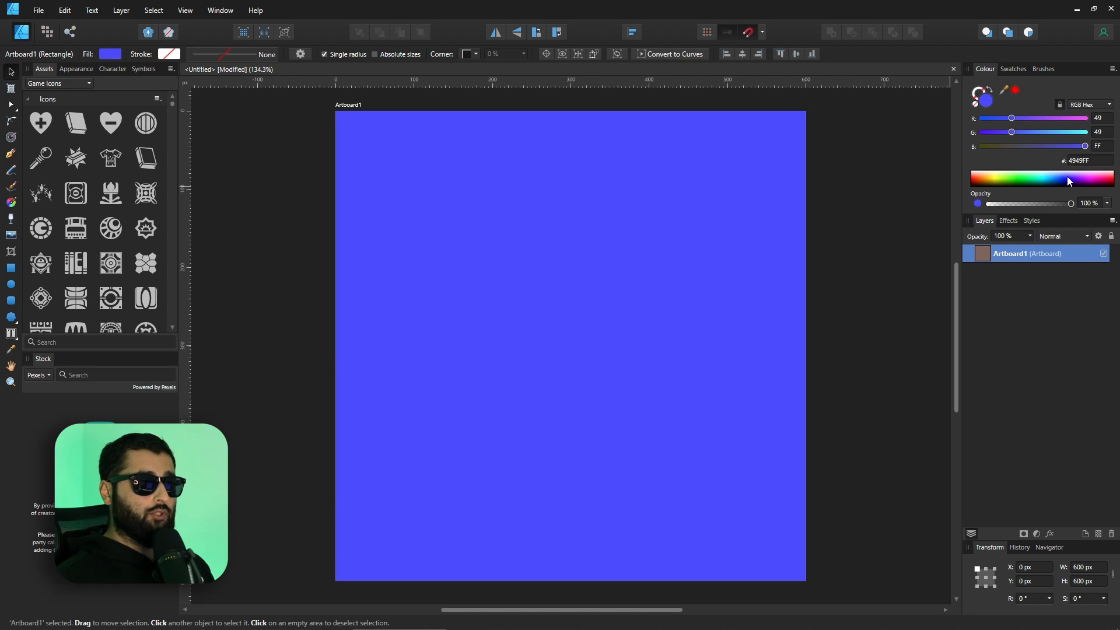
pyautogui.moveTo(1011, 118); pyautogui.dragTo(1063, 118)
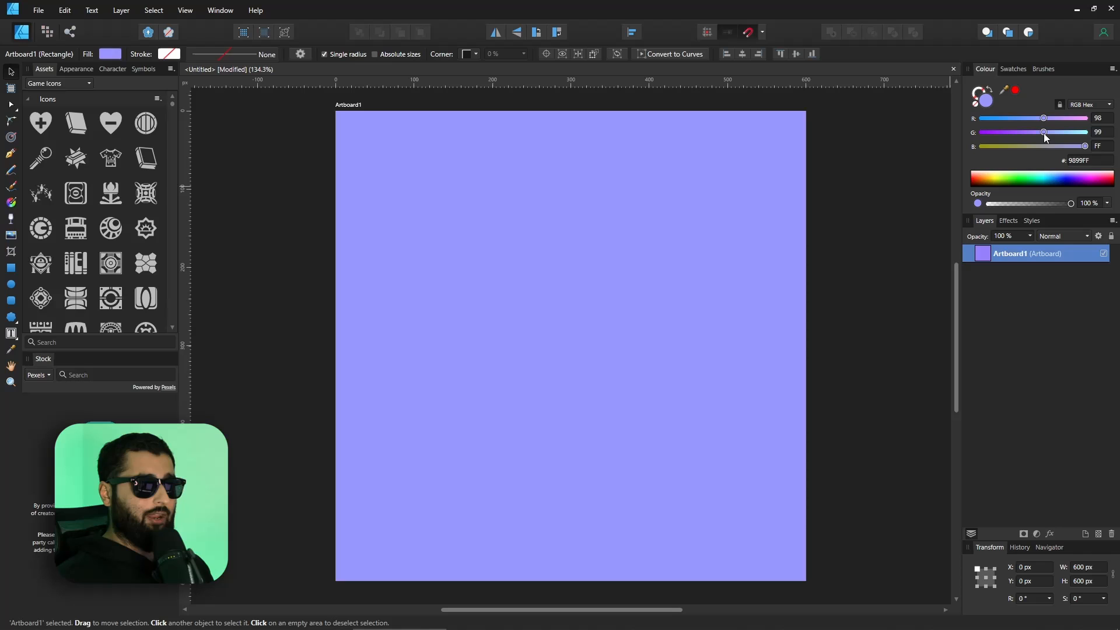
pyautogui.click(1090, 104)
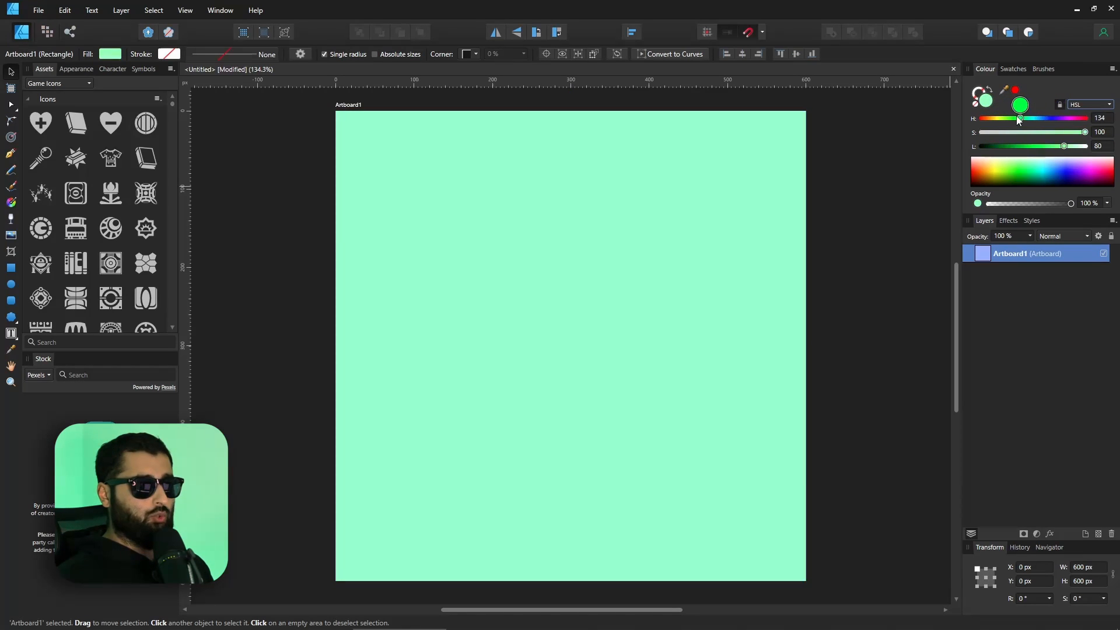
# Step: Lower the HSL saturation and lightness sliders to turn the mint fill bright green
pyautogui.moveTo(1085, 133); pyautogui.dragTo(1070, 133)
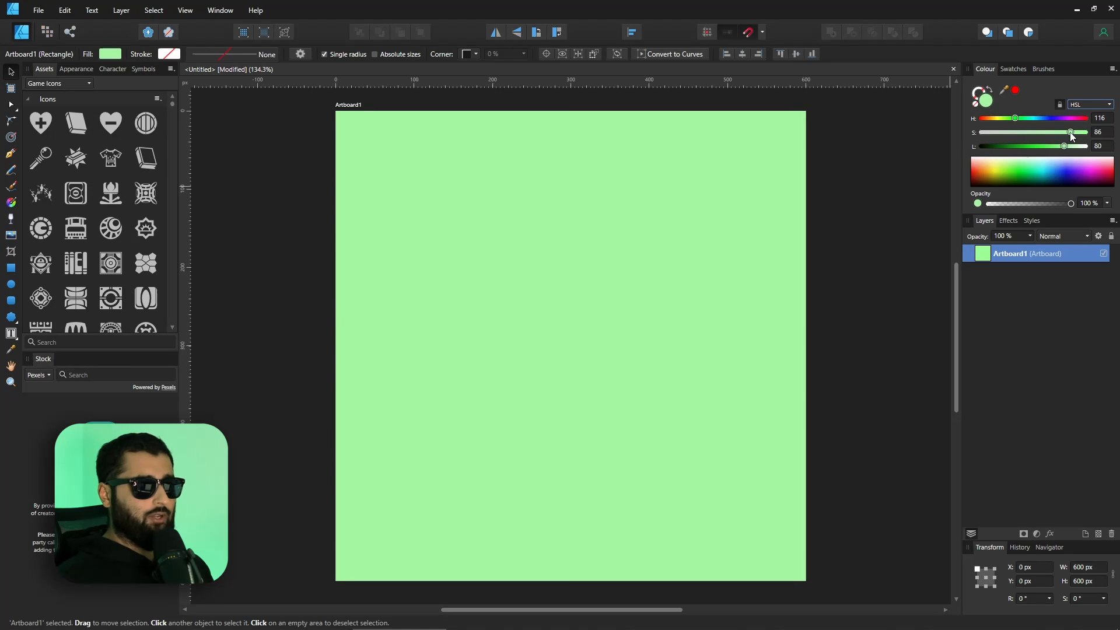
pyautogui.moveTo(1063, 146); pyautogui.dragTo(1039, 146)
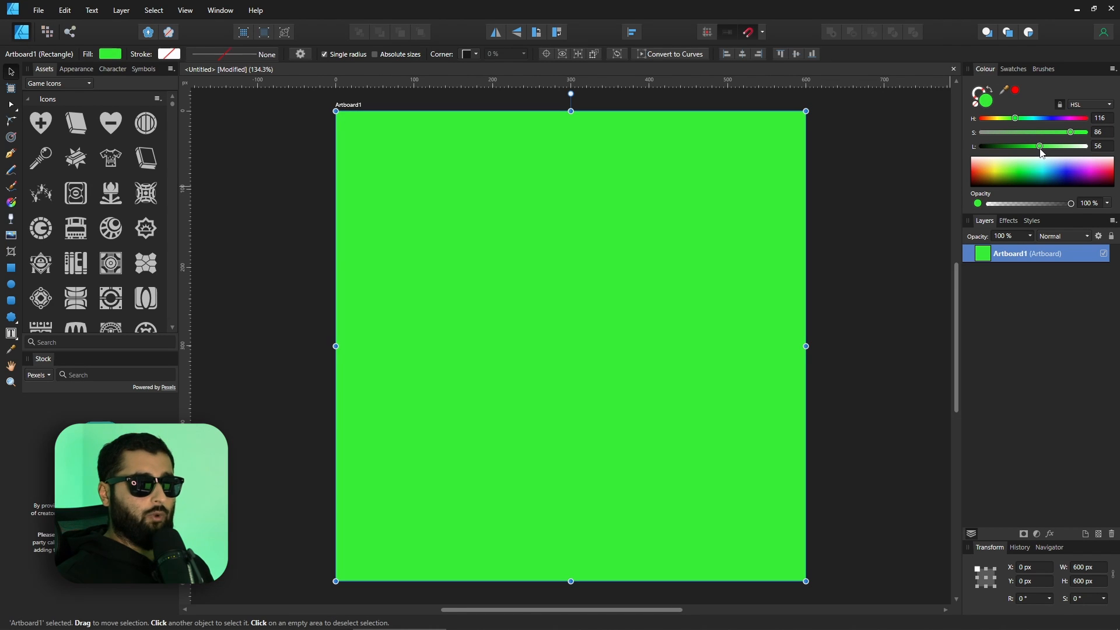
pyautogui.click(1107, 104)
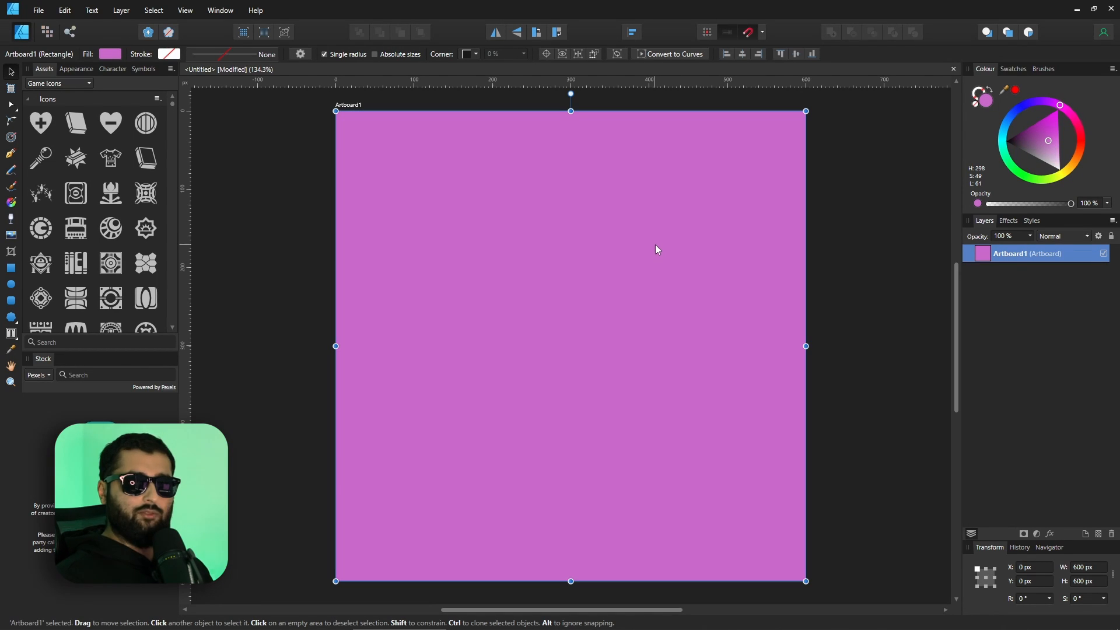
# Step: Switch the Colour panel to Sliders and adjust G, B and R to muted green #377248
pyautogui.click(1112, 69)
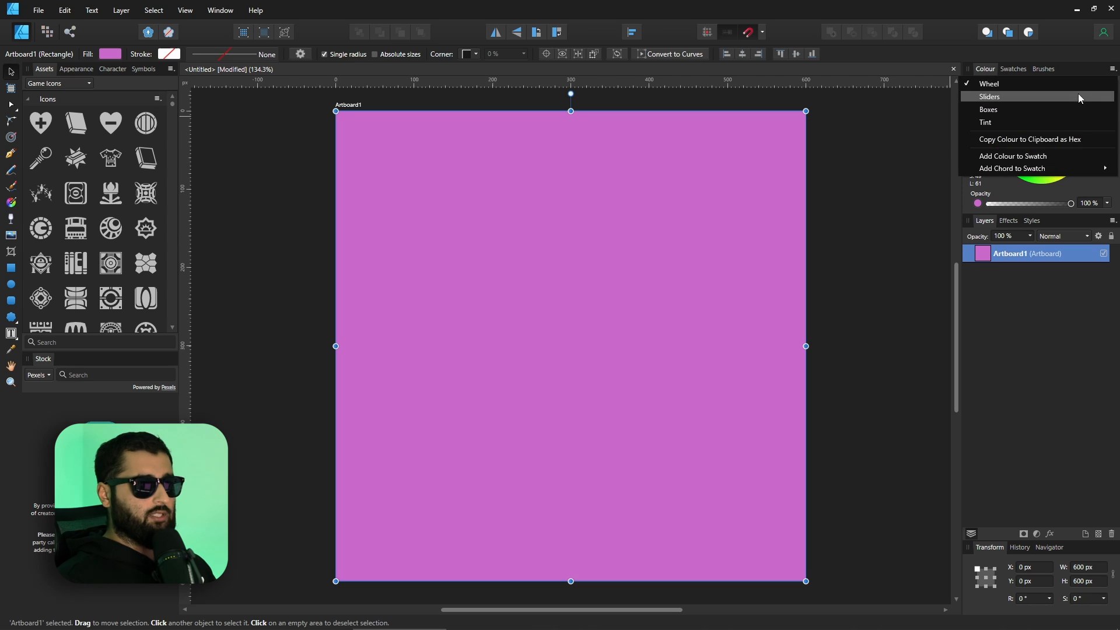
pyautogui.click(989, 97)
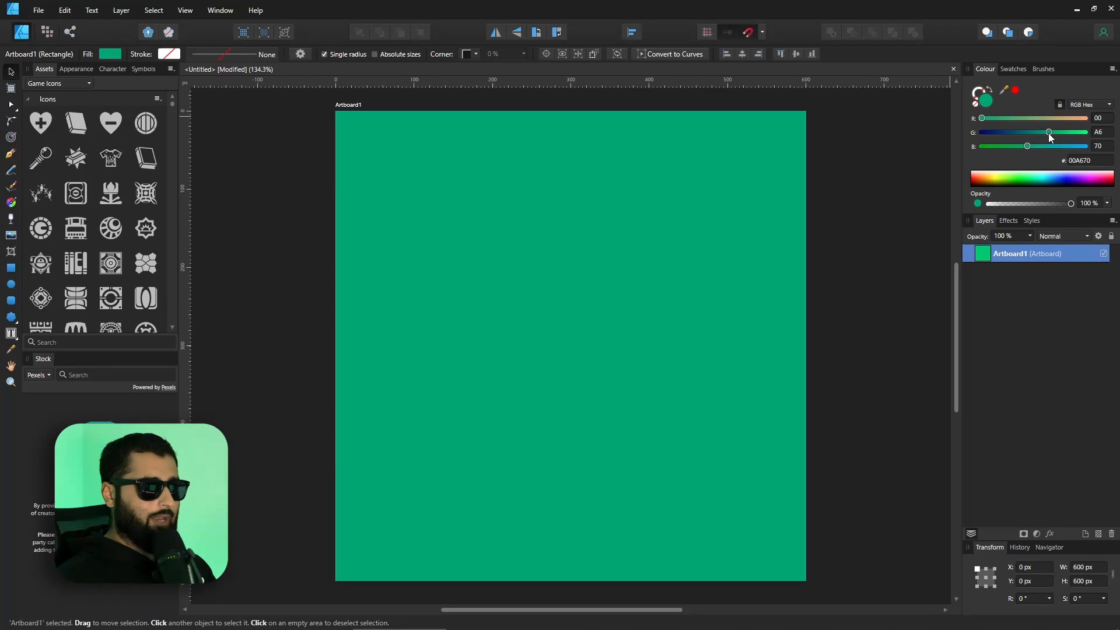
pyautogui.moveTo(1026, 147); pyautogui.dragTo(1018, 147)
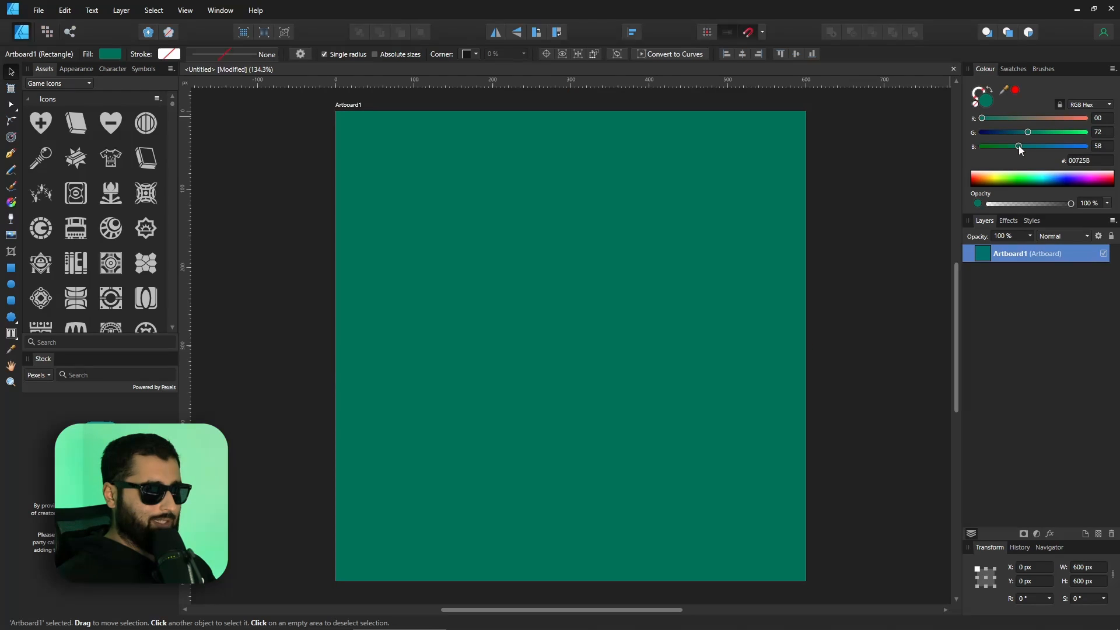
pyautogui.moveTo(981, 118); pyautogui.dragTo(996, 118)
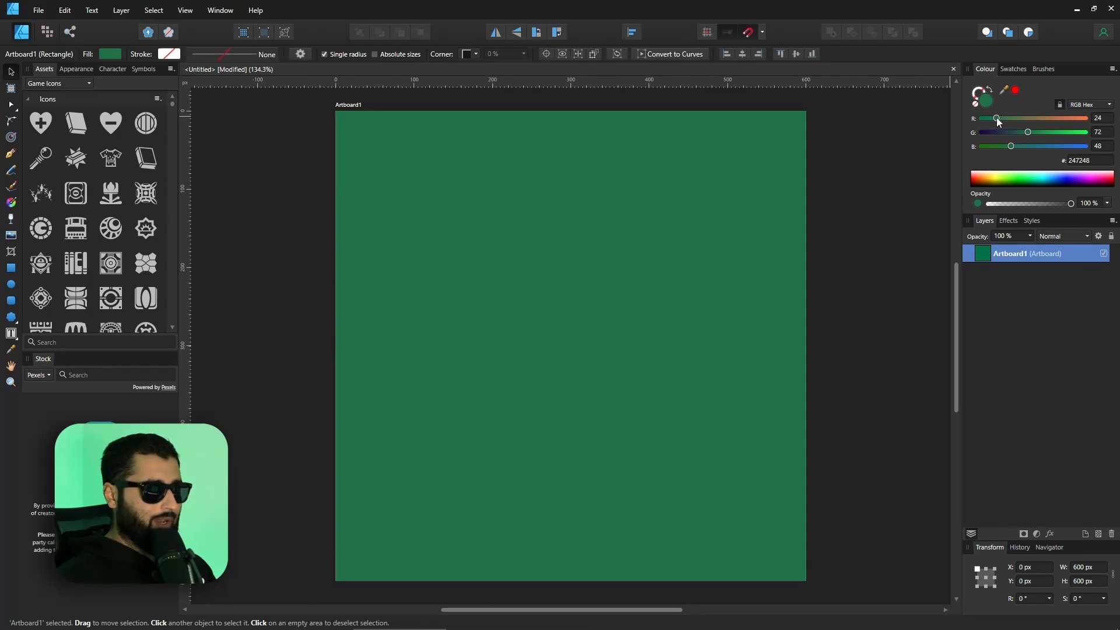
pyautogui.moveTo(995, 119); pyautogui.dragTo(1003, 118)
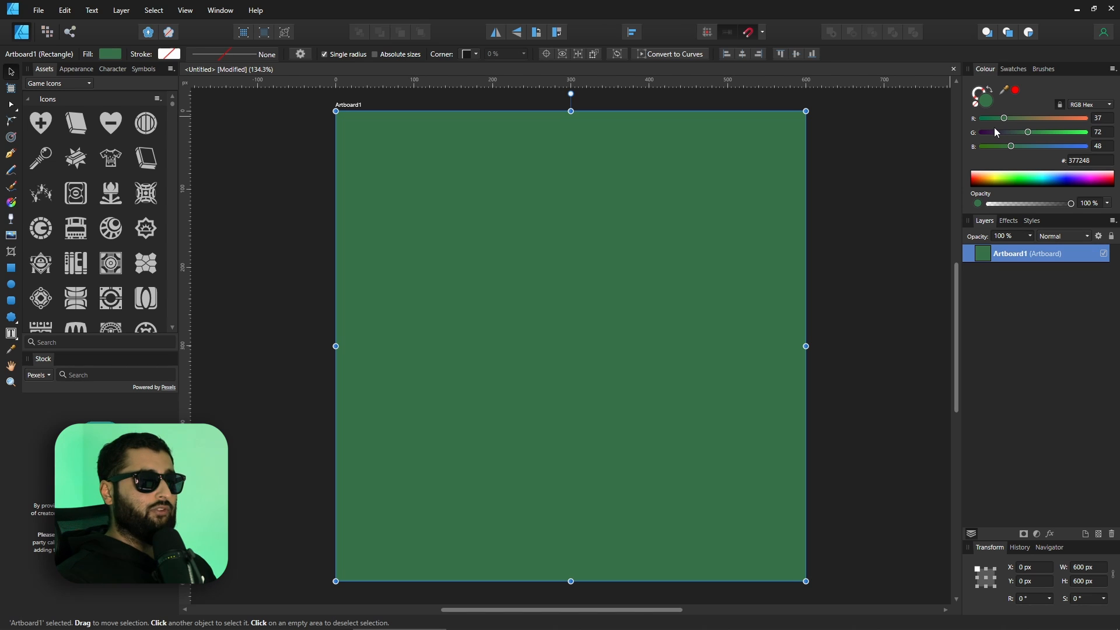
# Step: Return the Colour panel to Wheel mode through its display options menu
pyautogui.click(1111, 69)
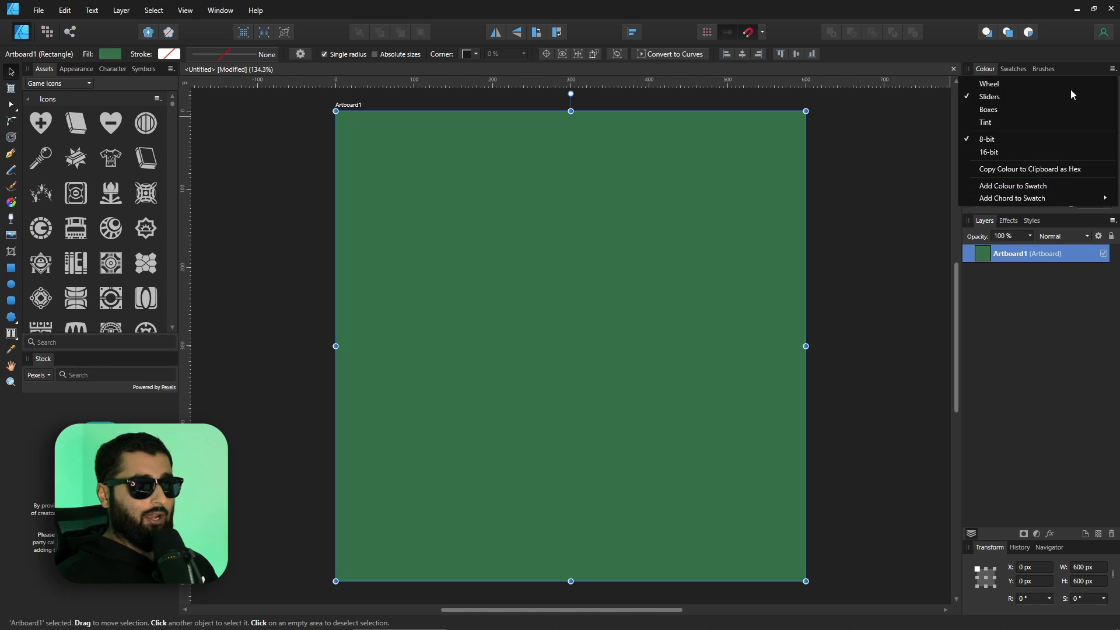
pyautogui.click(988, 84)
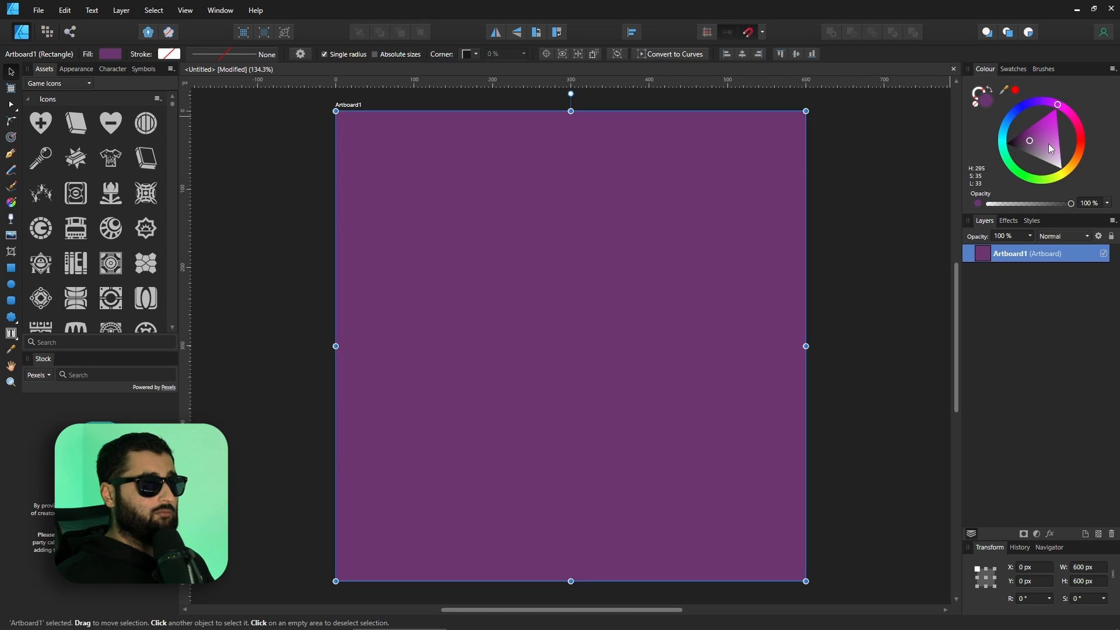
# Step: Brighten the purple on the wheel, then lower R and B sliders to greyish purple #5E5862
pyautogui.click(1042, 146)
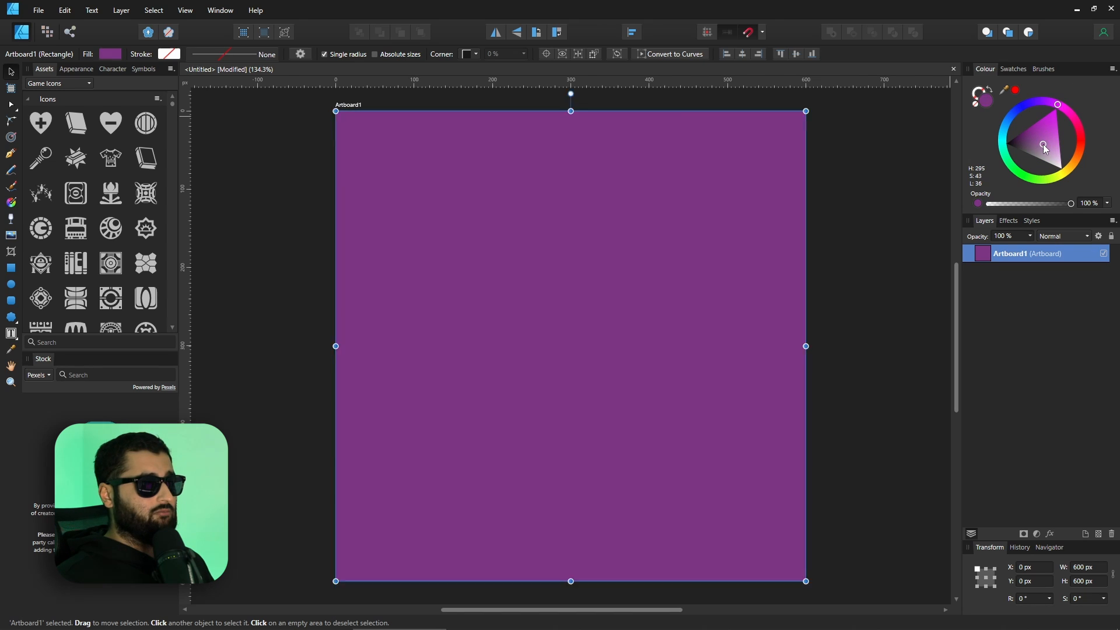
pyautogui.click(1052, 141)
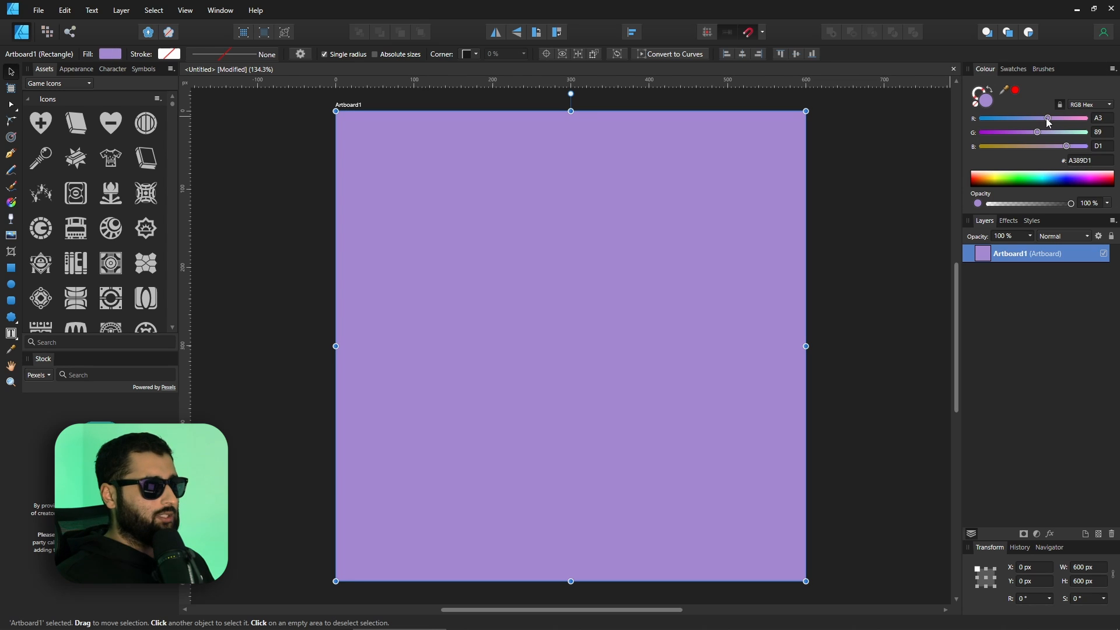
pyautogui.moveTo(1047, 118); pyautogui.dragTo(1020, 118)
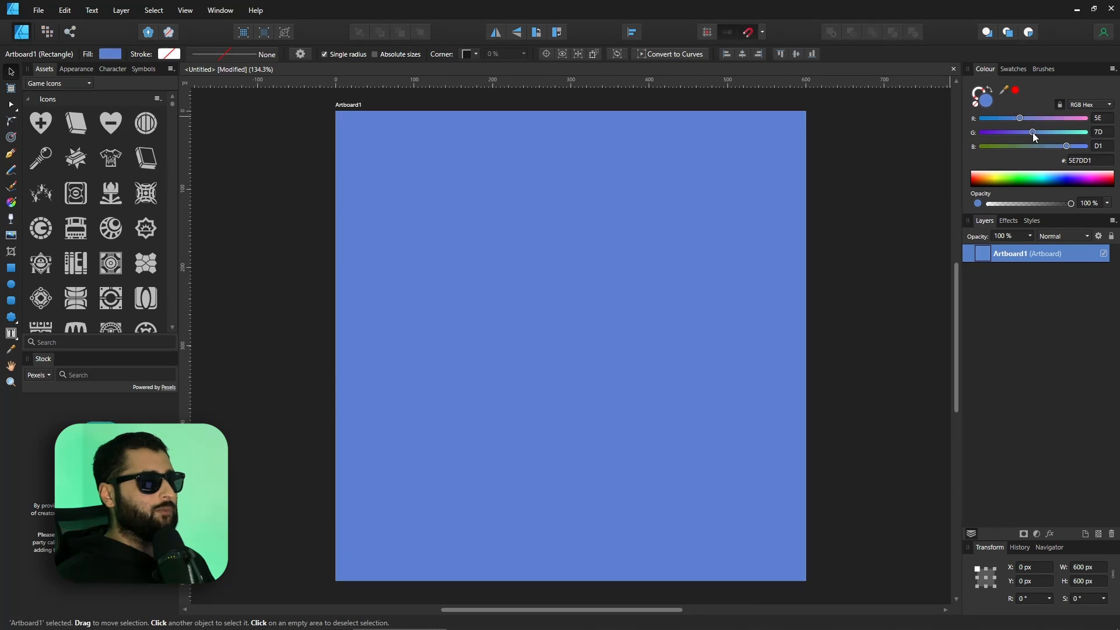
pyautogui.moveTo(1064, 146); pyautogui.dragTo(1022, 146)
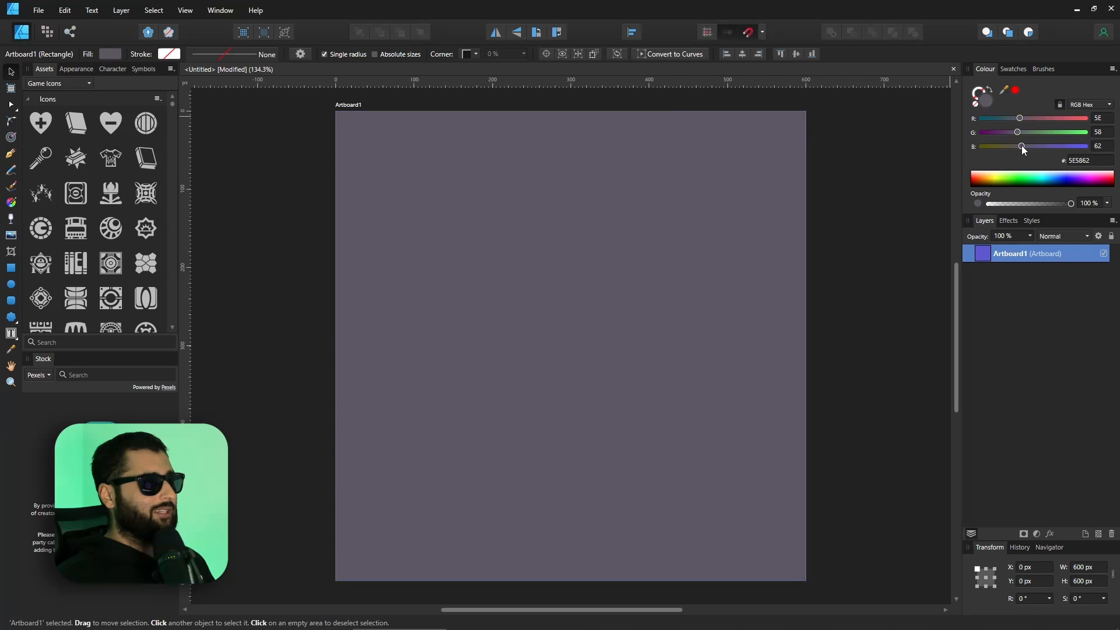